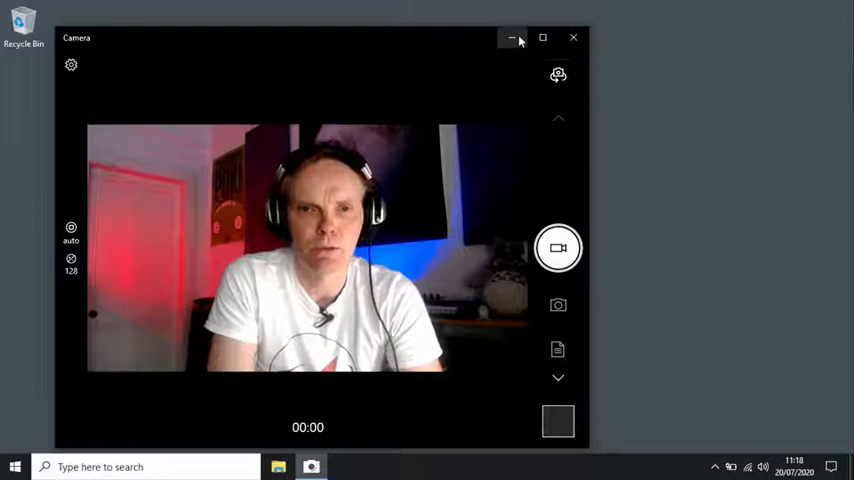
mouse_move(512, 38)
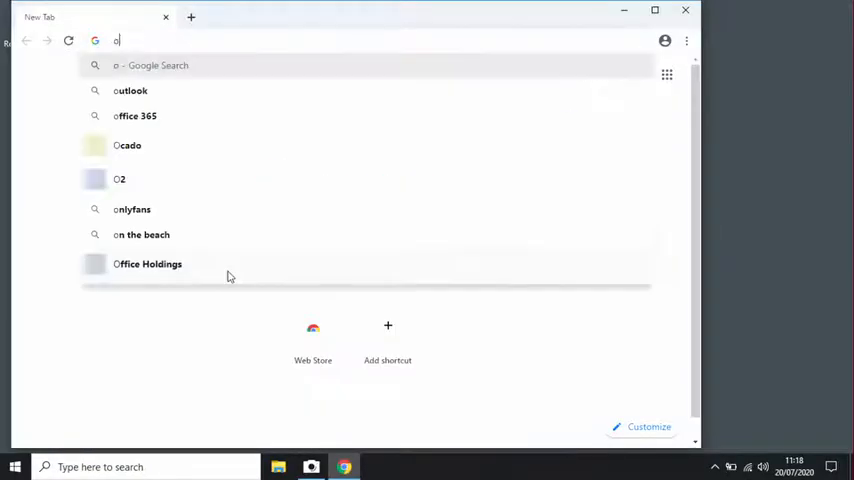
Search Google for 'obs studio download' from Chrome's address bar
text(bs studio)
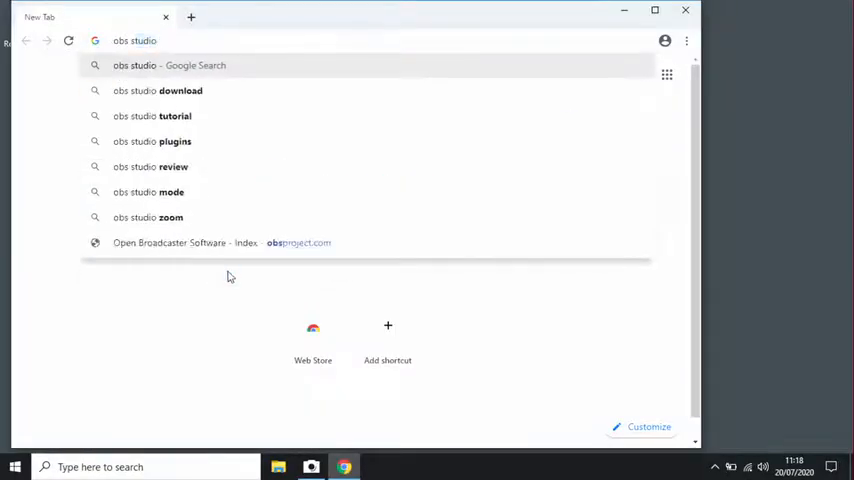
click(158, 90)
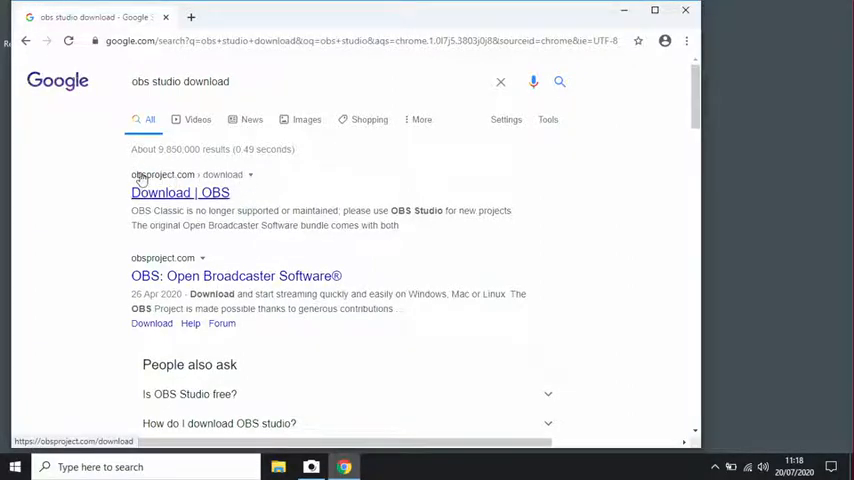
Open the official OBS download page and download the Windows installer
click(179, 192)
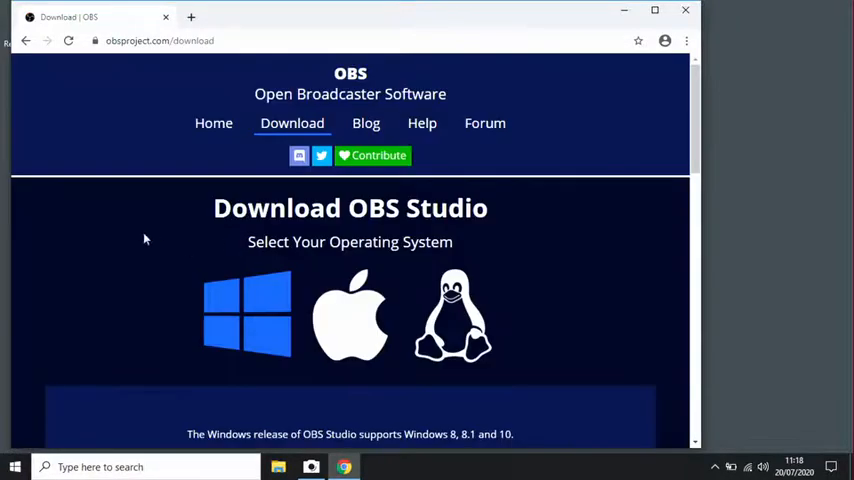
mouse_move(355, 327)
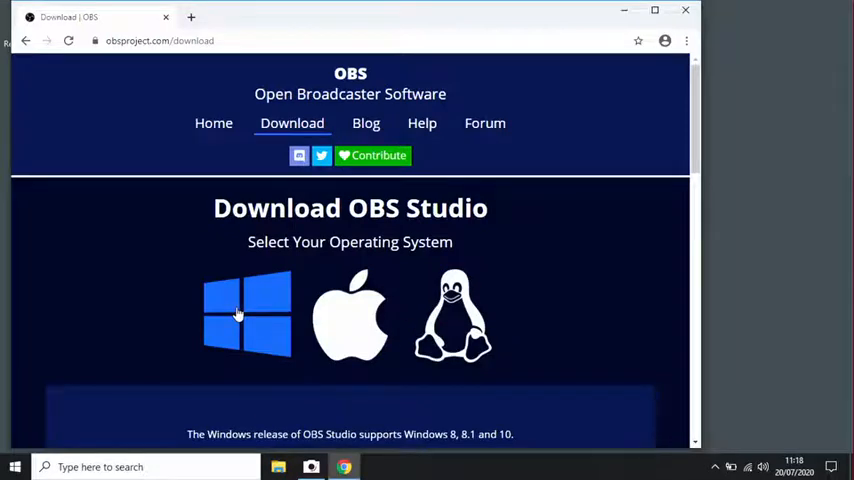
scroll(down, 3)
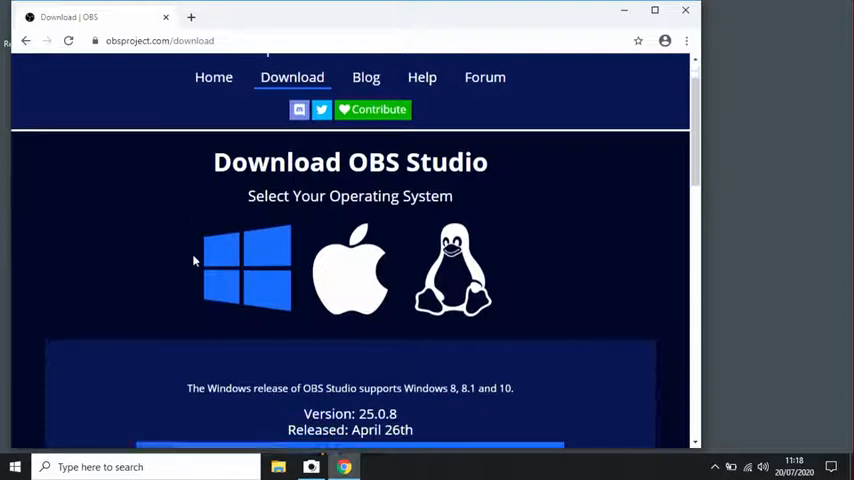
scroll(down, 3)
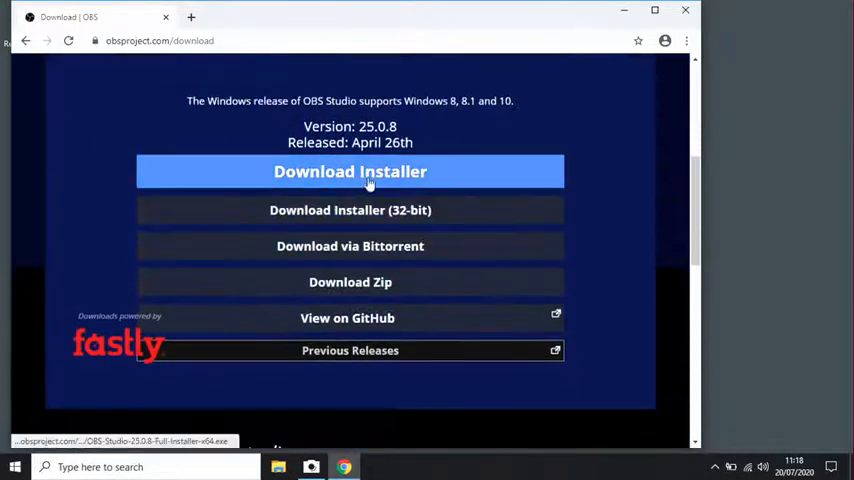
click(350, 171)
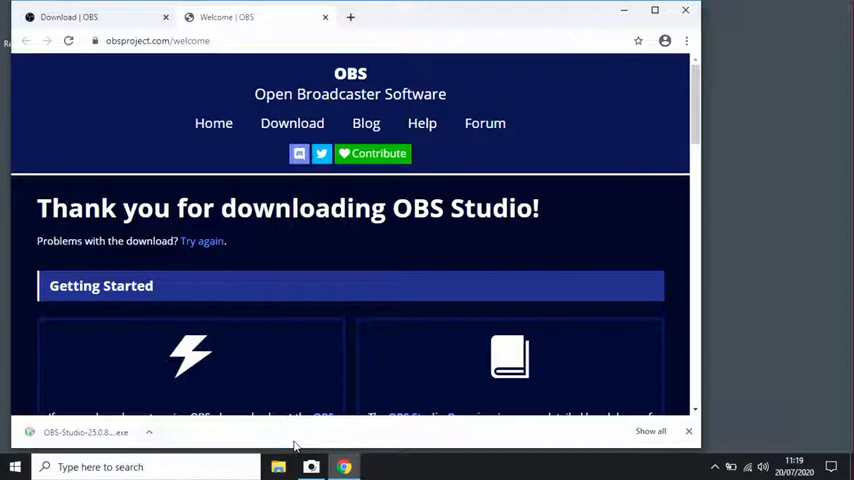
Show the OBS installer in Downloads, launch it, and allow it in User Account Control
click(148, 432)
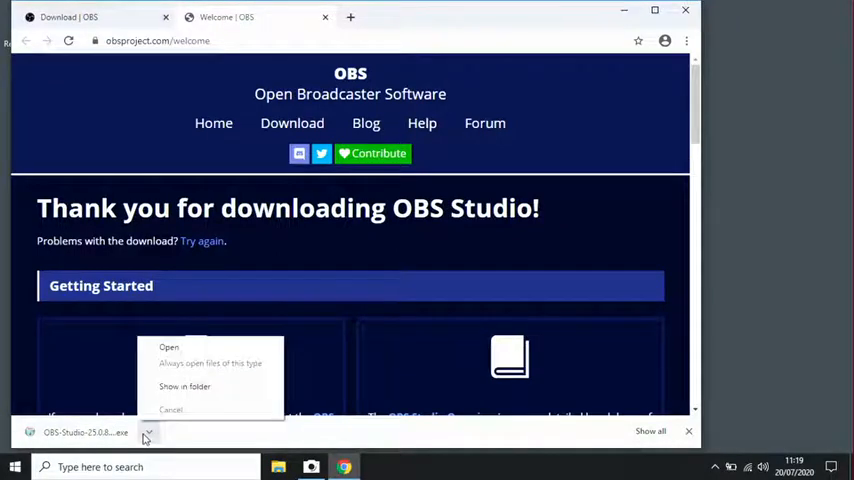
click(185, 386)
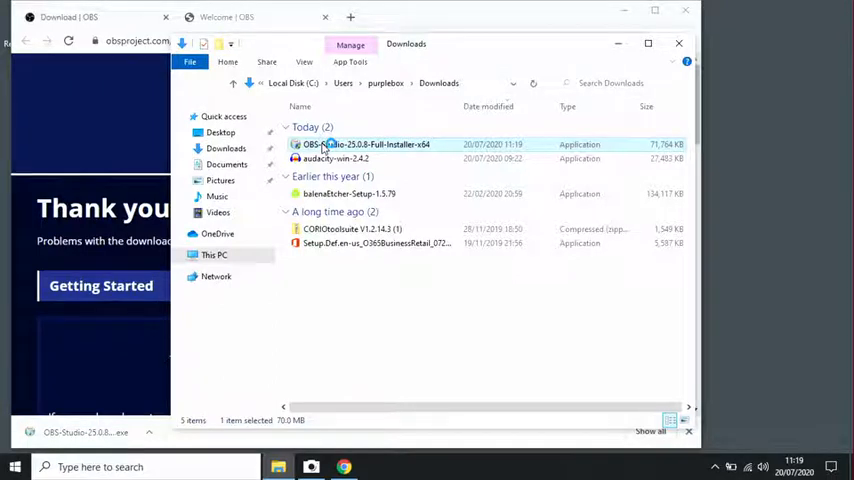
double_click(365, 144)
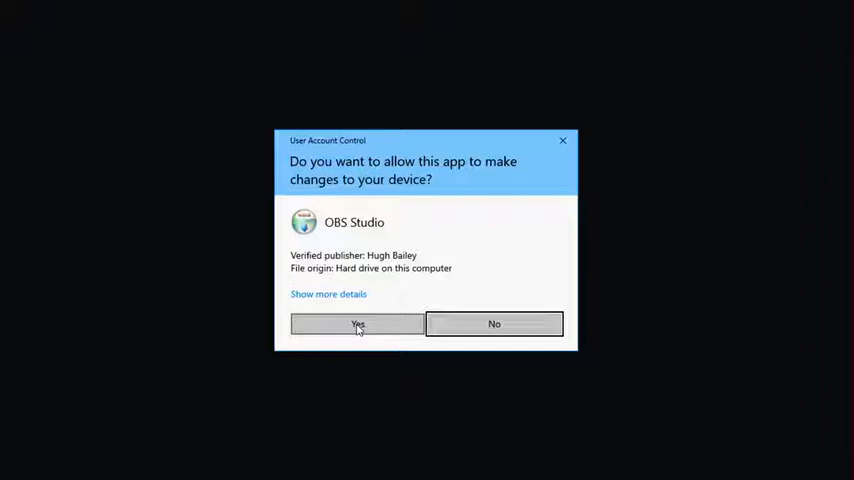
click(357, 323)
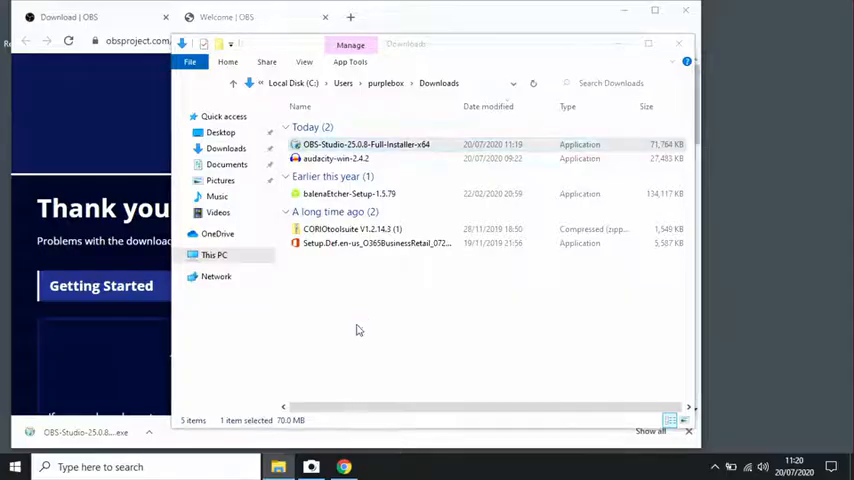
Install OBS Studio 25.0.8 in the default folder, accepting the license, and launch it
double_click(365, 144)
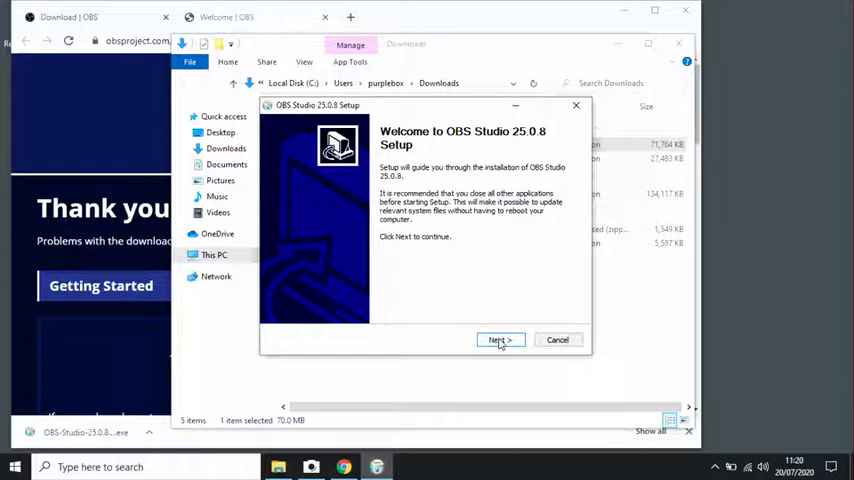
click(499, 339)
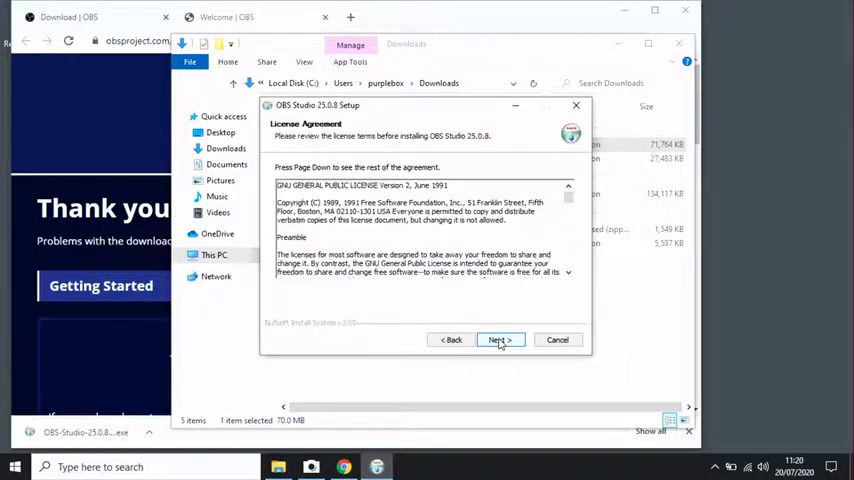
click(499, 339)
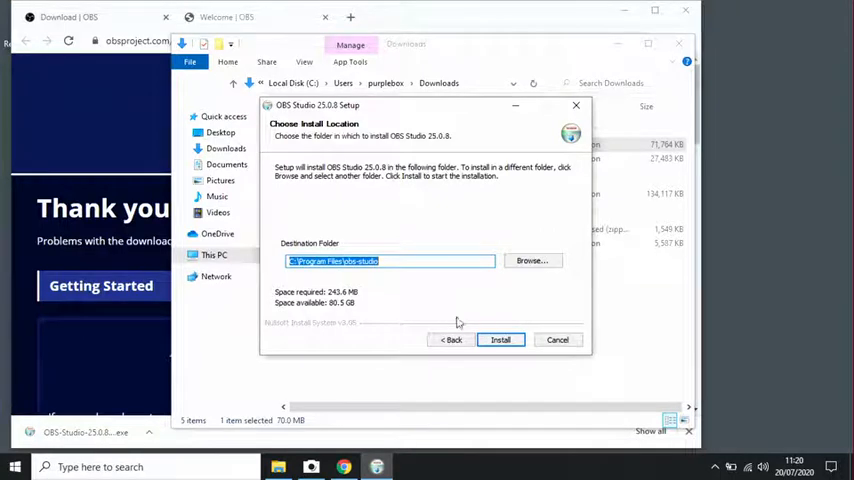
click(500, 339)
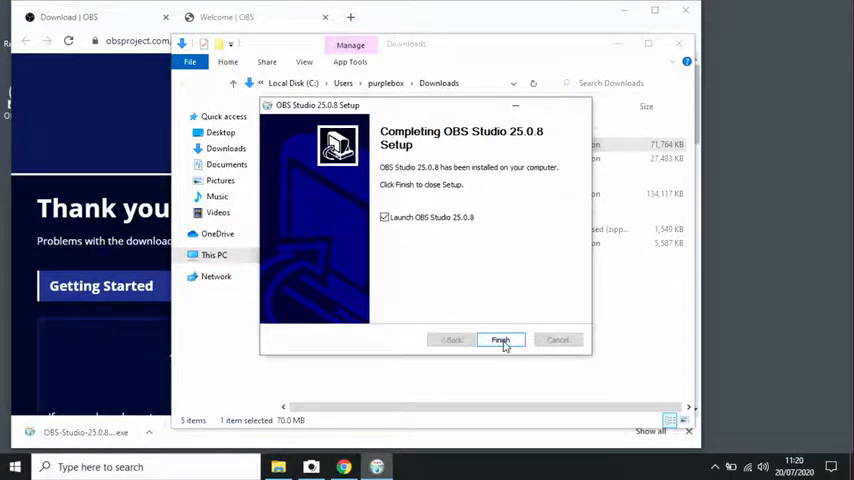
click(500, 340)
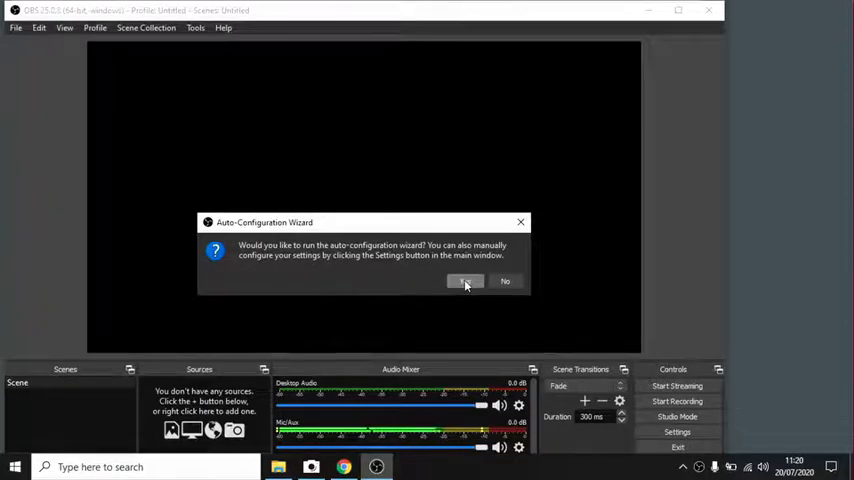
Run the auto-configuration wizard for recording only at 30 FPS and apply the settings
click(465, 281)
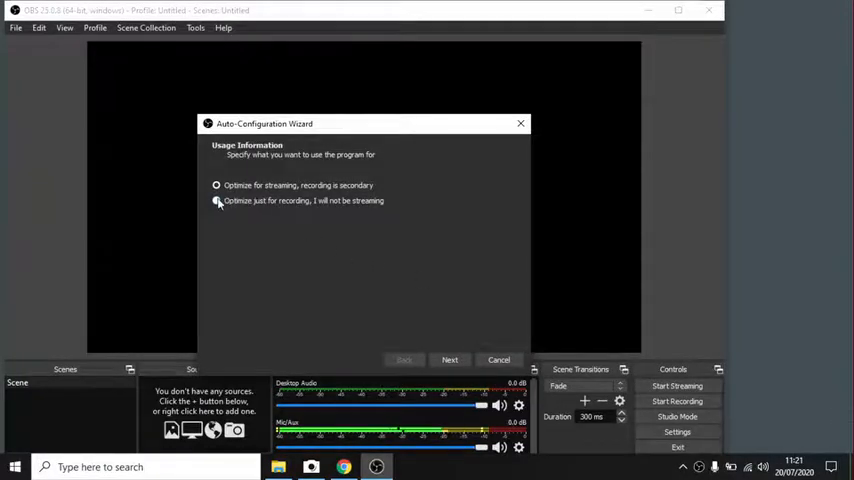
click(450, 360)
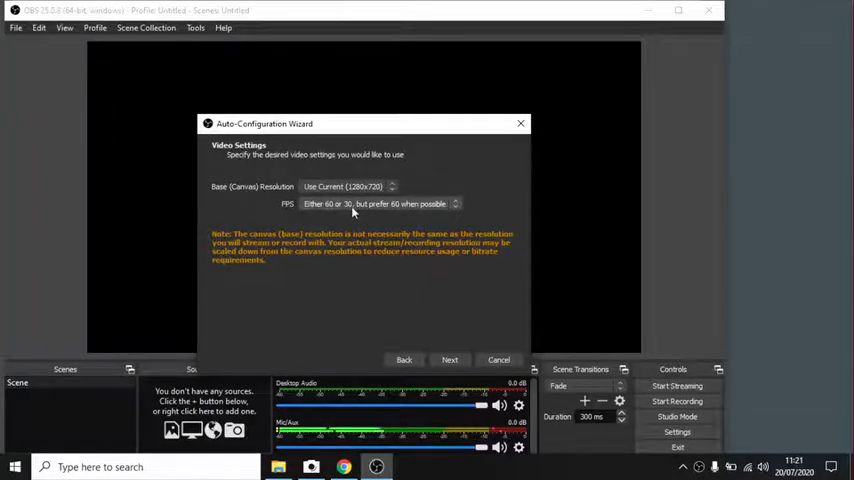
click(376, 203)
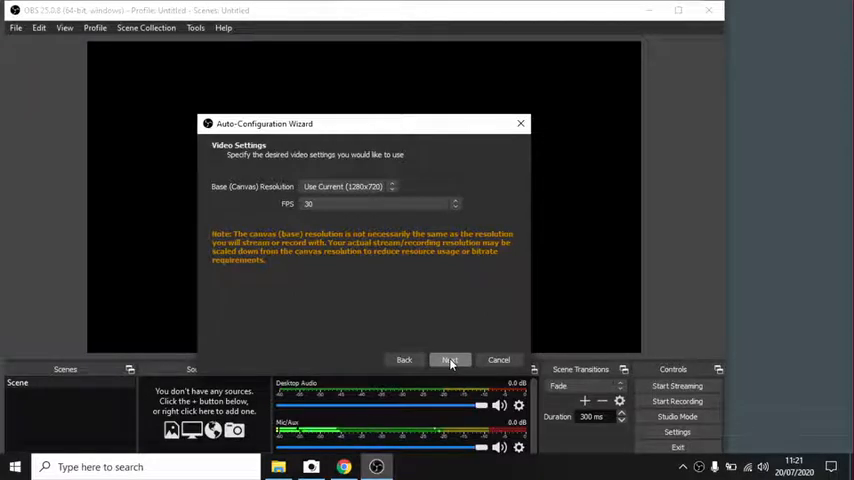
click(449, 360)
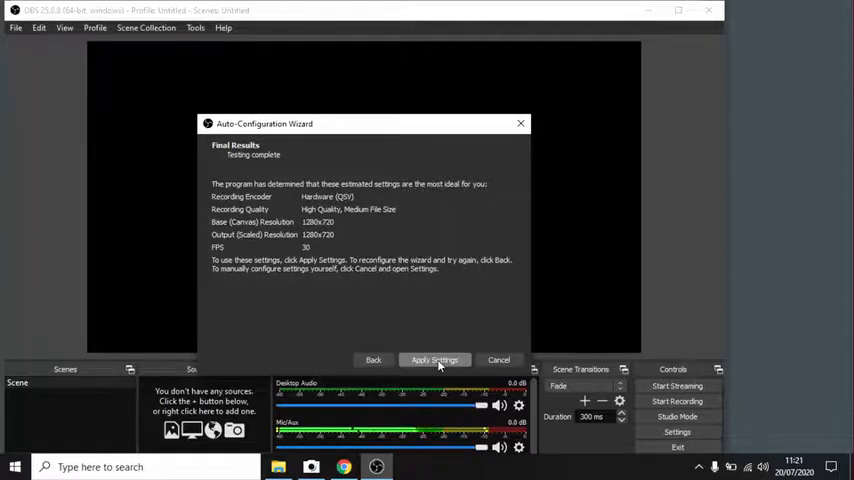
click(434, 360)
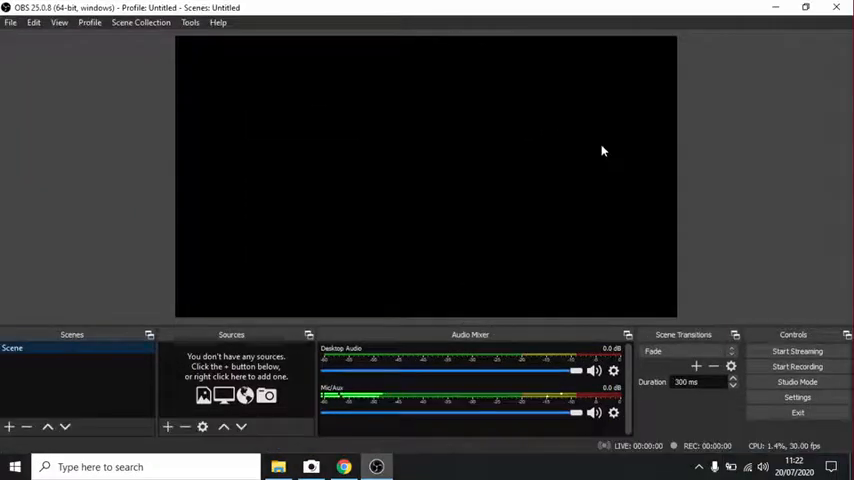
mouse_move(428, 125)
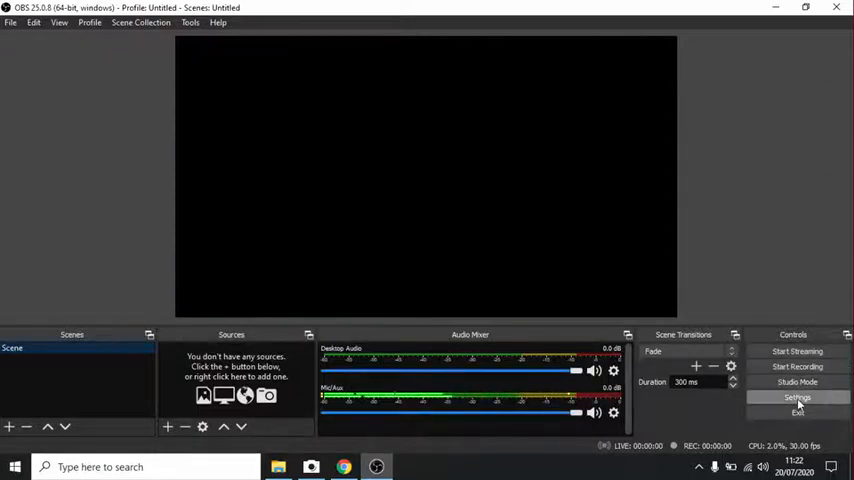
click(797, 397)
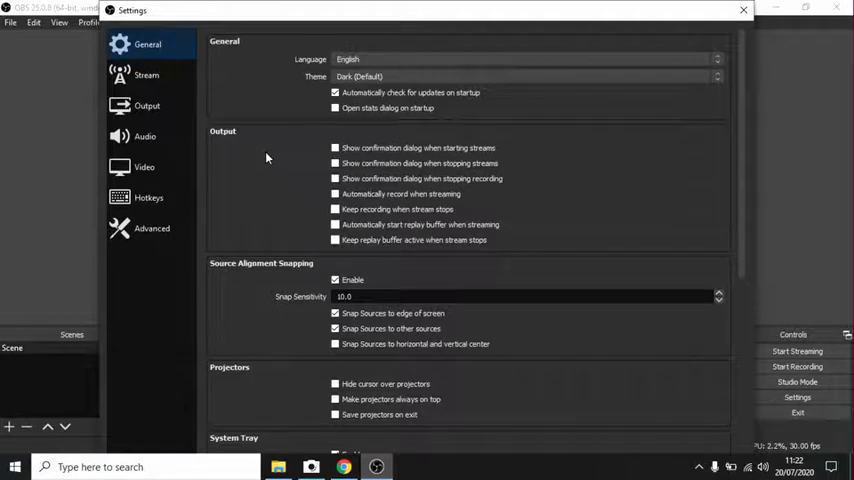
click(147, 105)
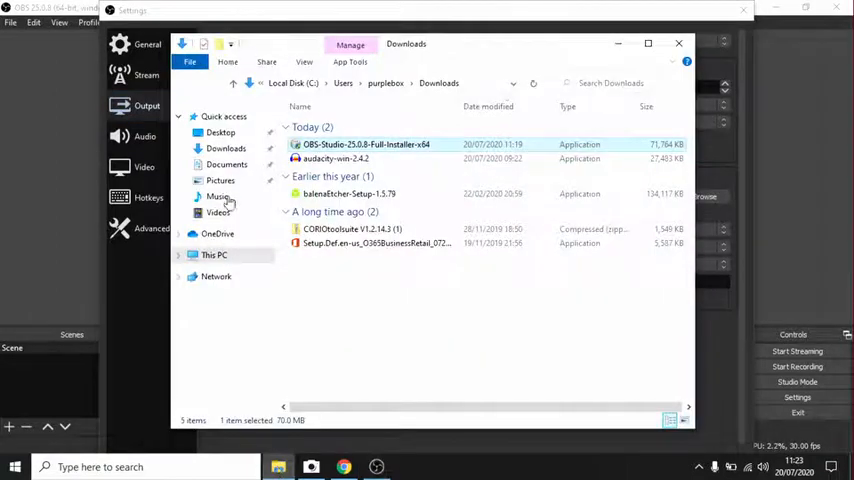
click(218, 212)
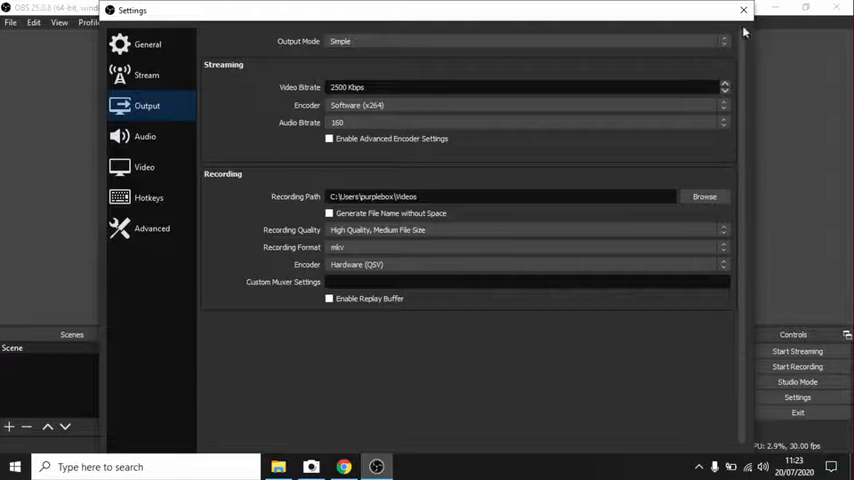
click(744, 10)
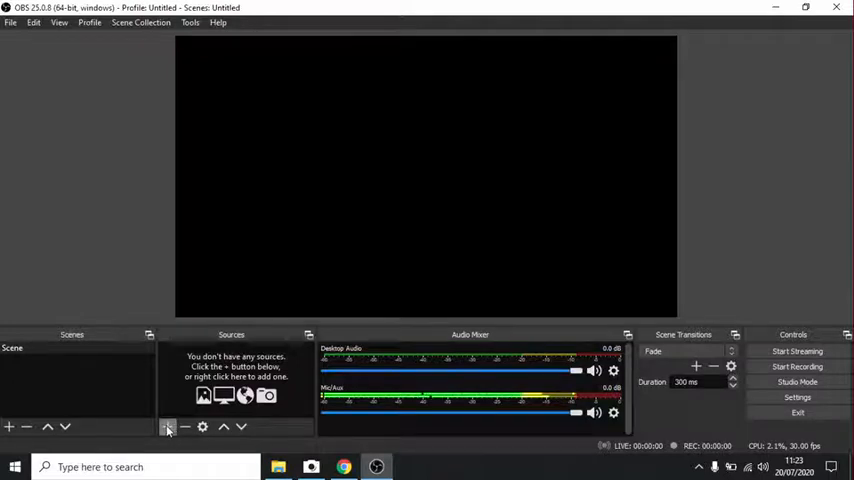
Add a Webcam video capture source using the HD Pro Webcam C920
click(167, 427)
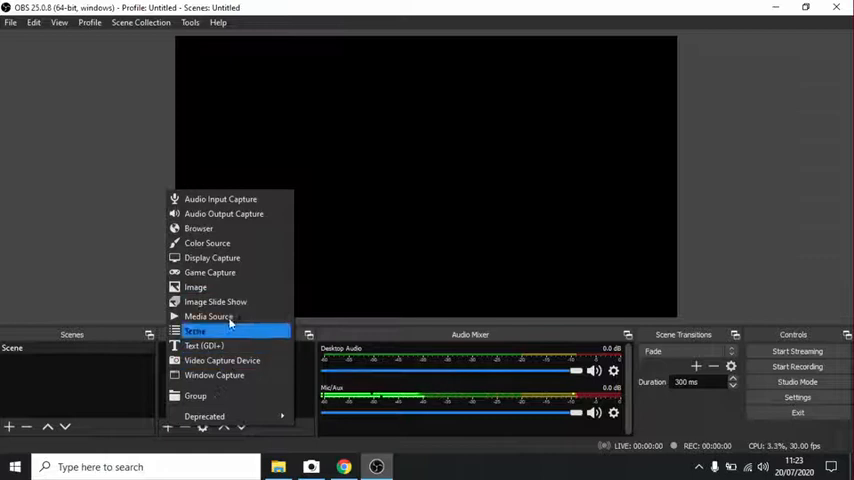
mouse_move(222, 360)
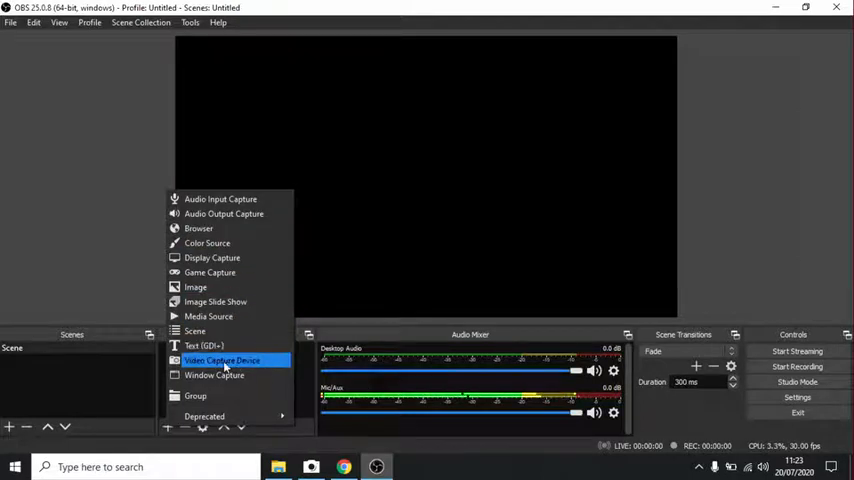
click(221, 360)
text(Webcam)
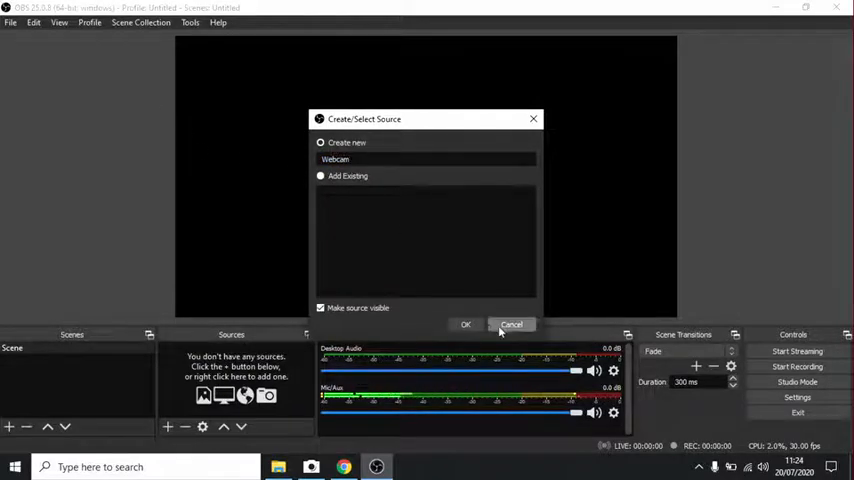
click(511, 324)
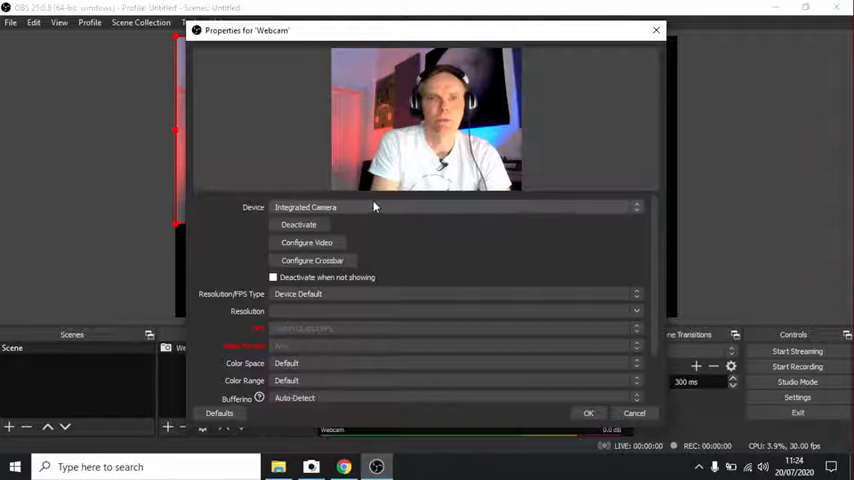
mouse_move(290, 132)
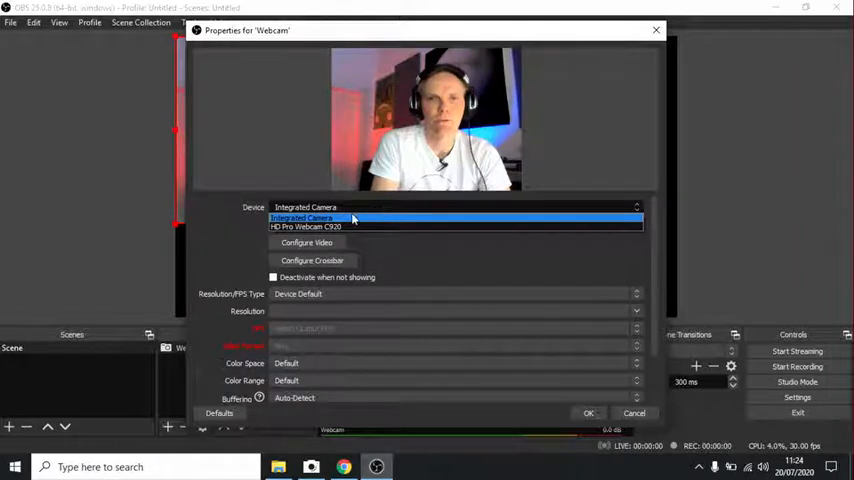
click(320, 226)
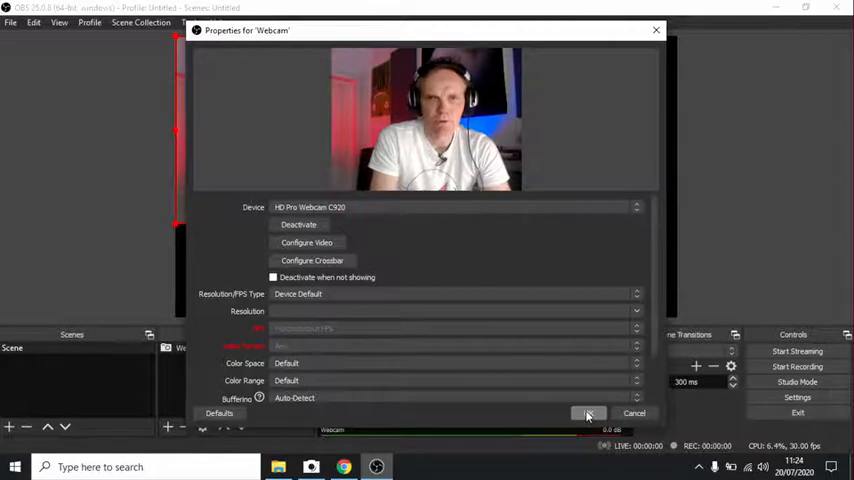
click(588, 413)
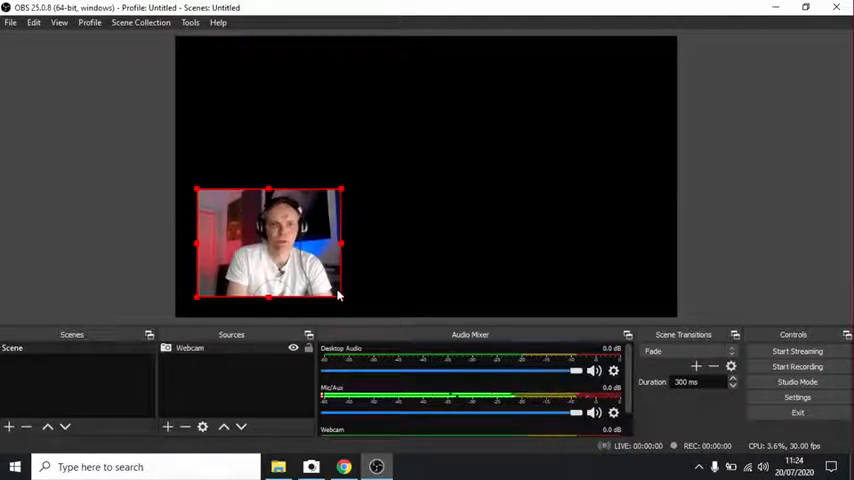
Bring the Microsoft Teams window to the front from the taskbar
click(376, 467)
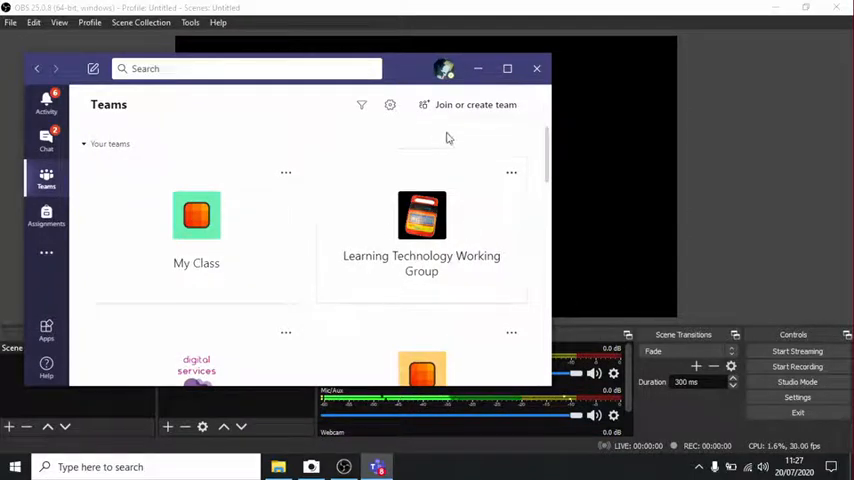
mouse_move(726, 182)
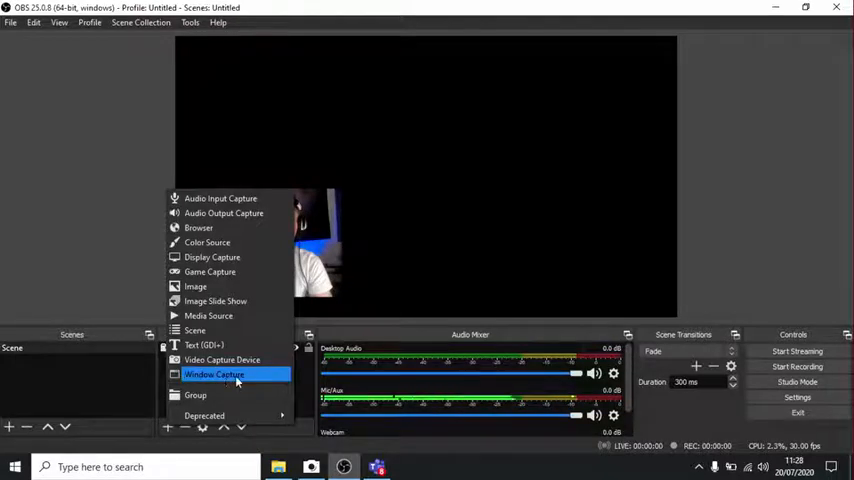
Add a Window Capture source of the Microsoft Teams window
click(213, 374)
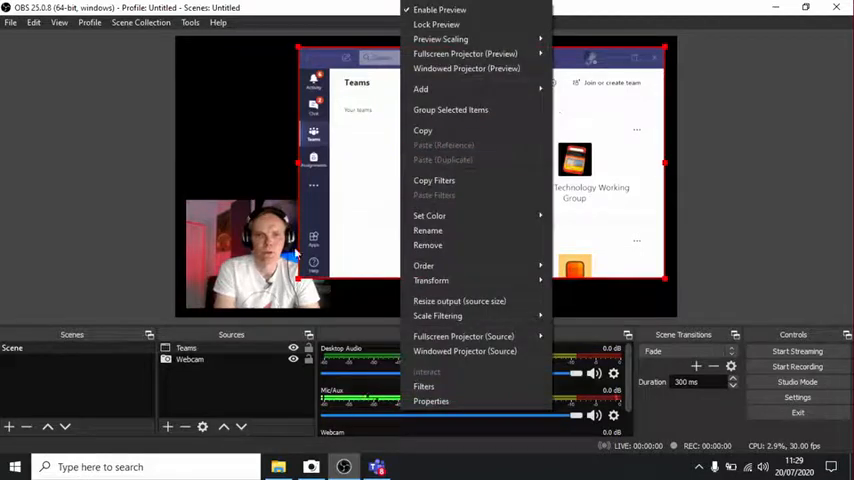
click(230, 235)
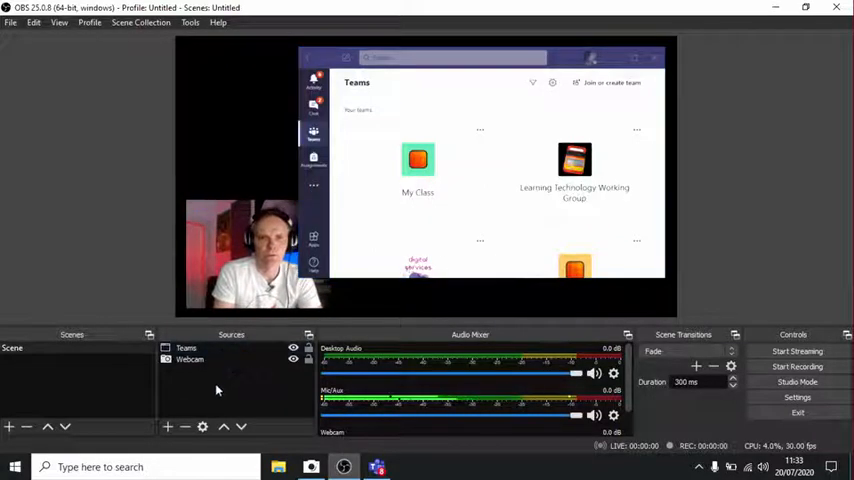
Add an Audio Input Capture source set to the Realtek High Definition Audio microphone
click(167, 427)
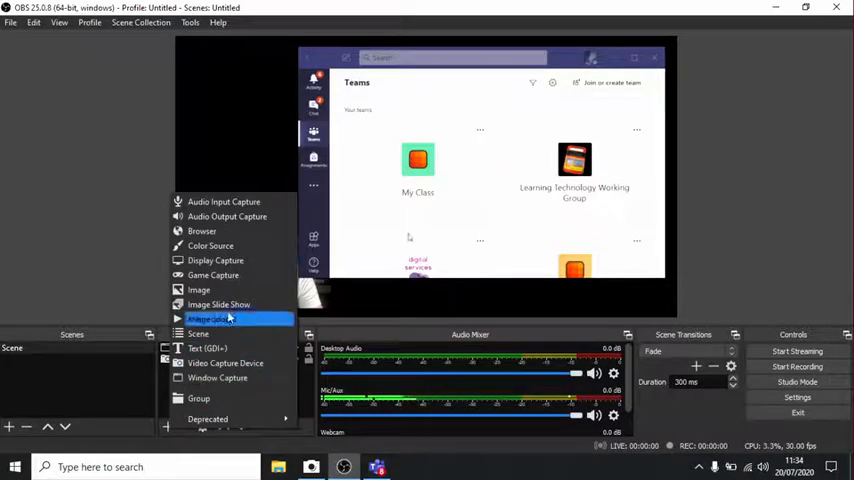
mouse_move(224, 201)
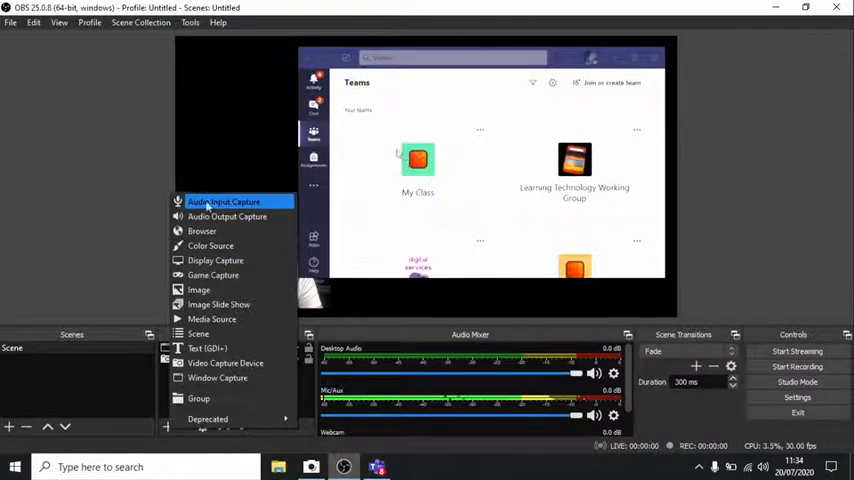
click(224, 201)
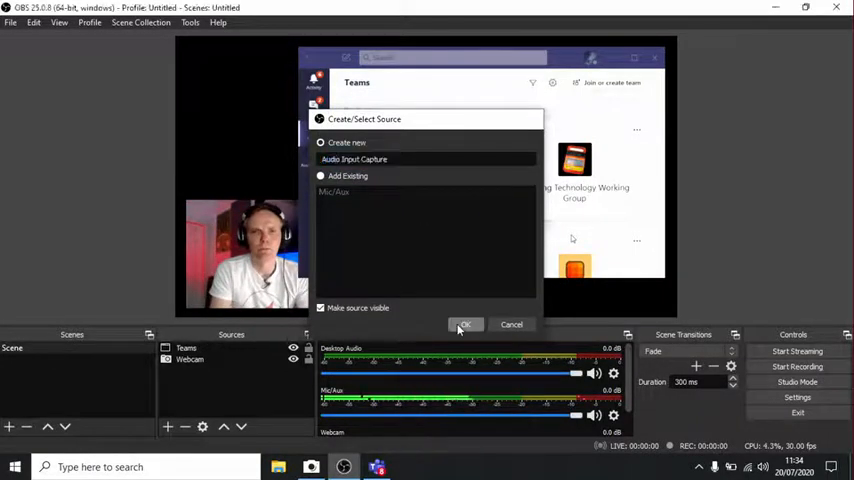
click(465, 324)
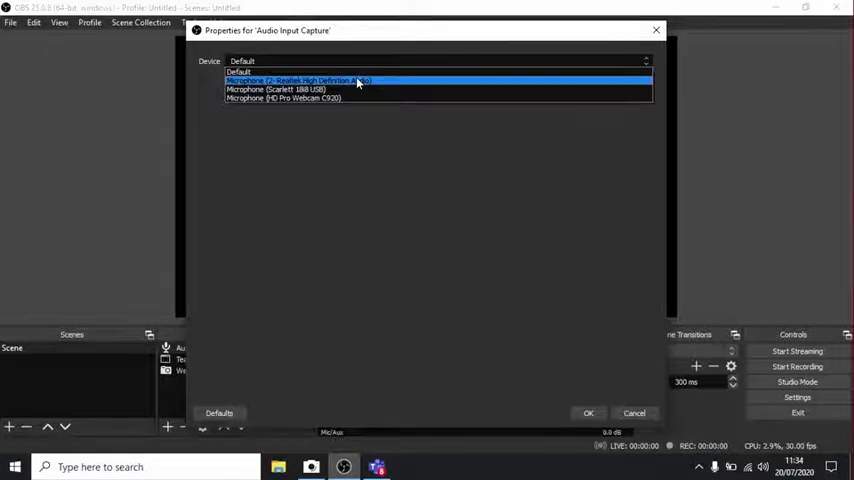
click(297, 80)
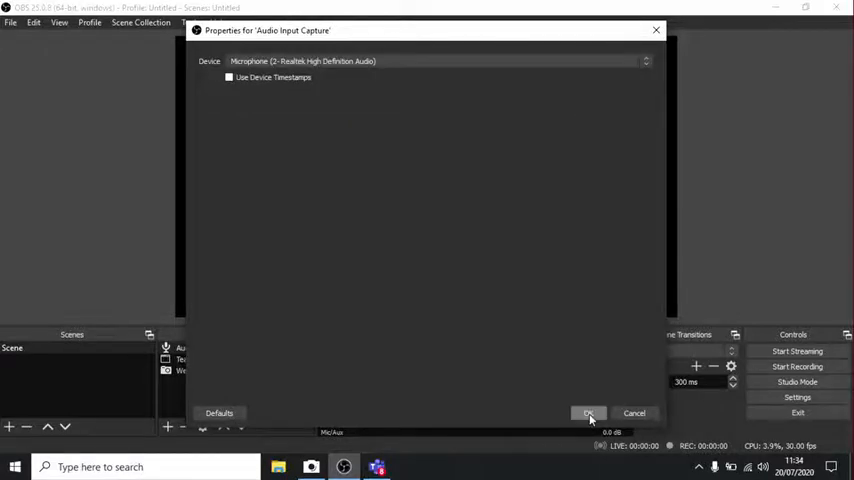
click(588, 413)
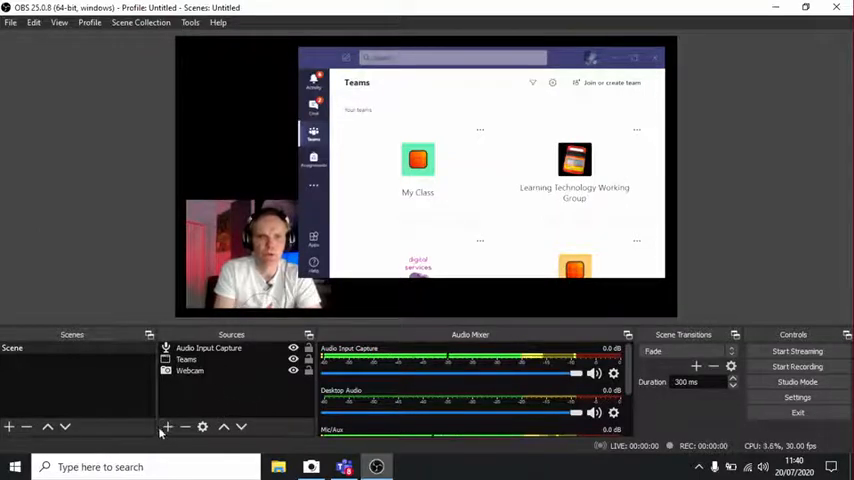
Add a Text (GDI+) source with the text 'Steve'
click(167, 427)
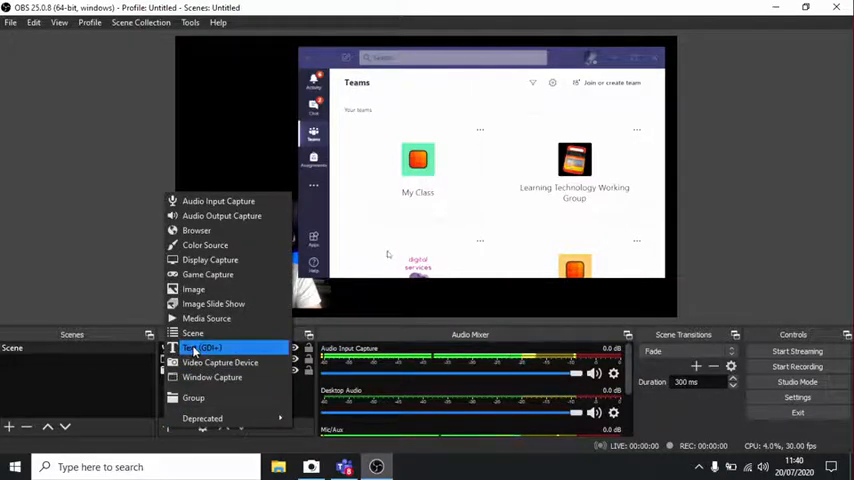
click(203, 348)
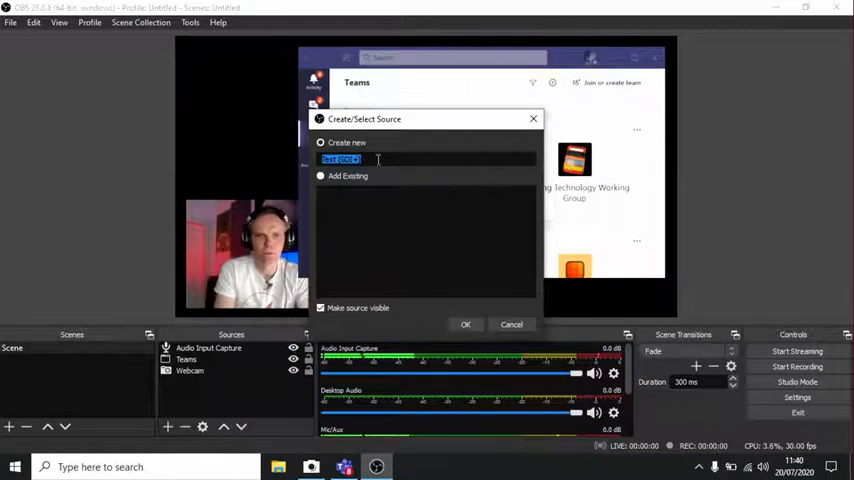
click(465, 324)
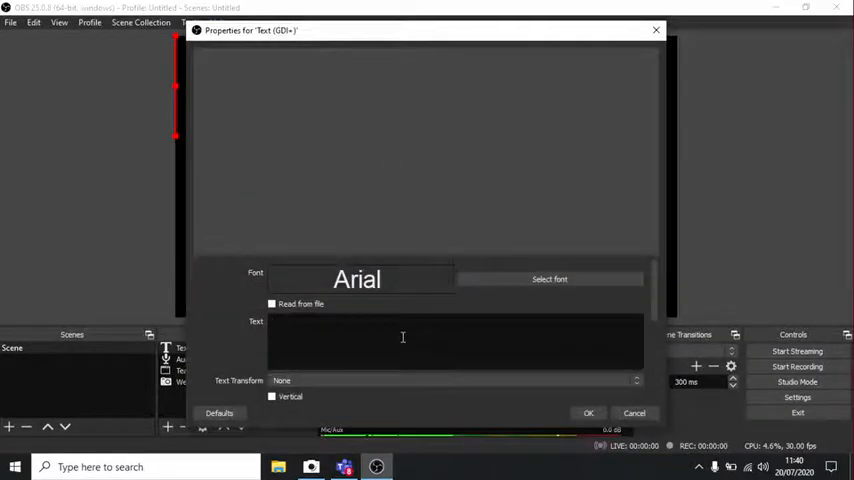
text(Steve)
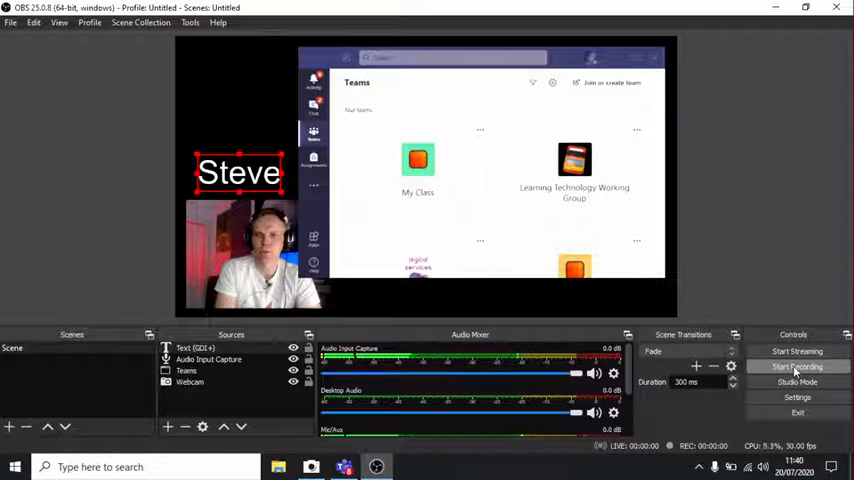
Record a roughly 32-second test clip of the Teams and webcam scene, then stop it
click(796, 366)
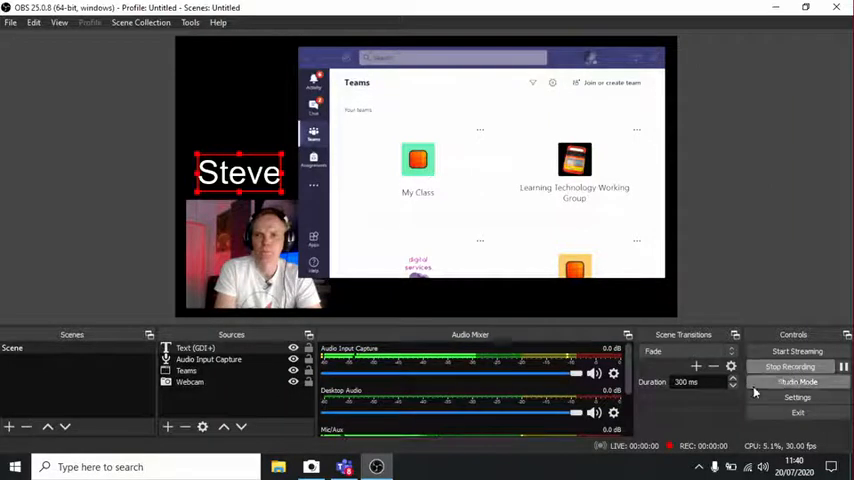
click(790, 366)
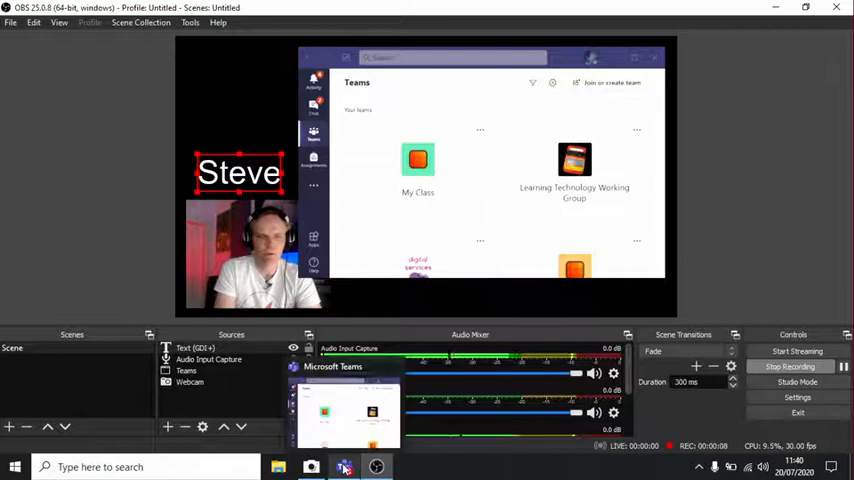
click(344, 467)
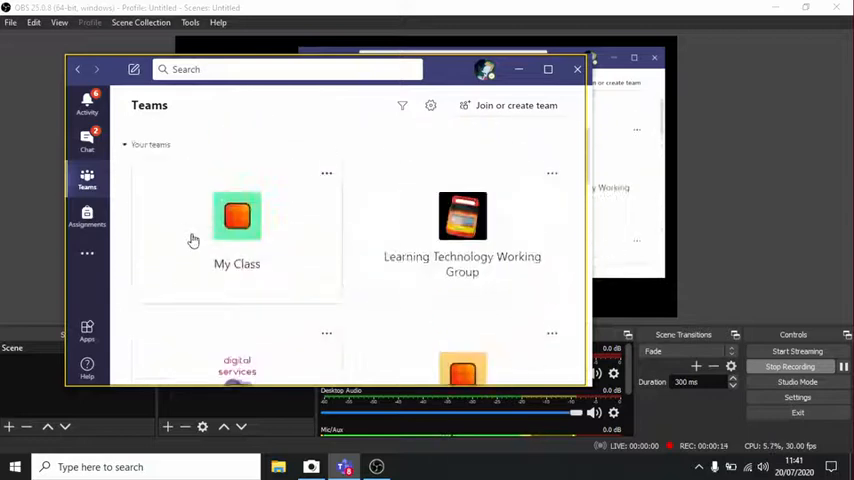
scroll(down, 3)
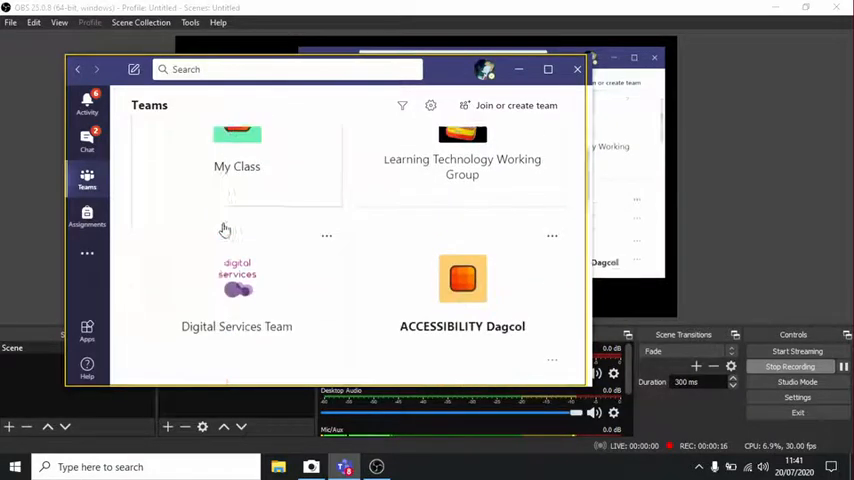
scroll(down, 3)
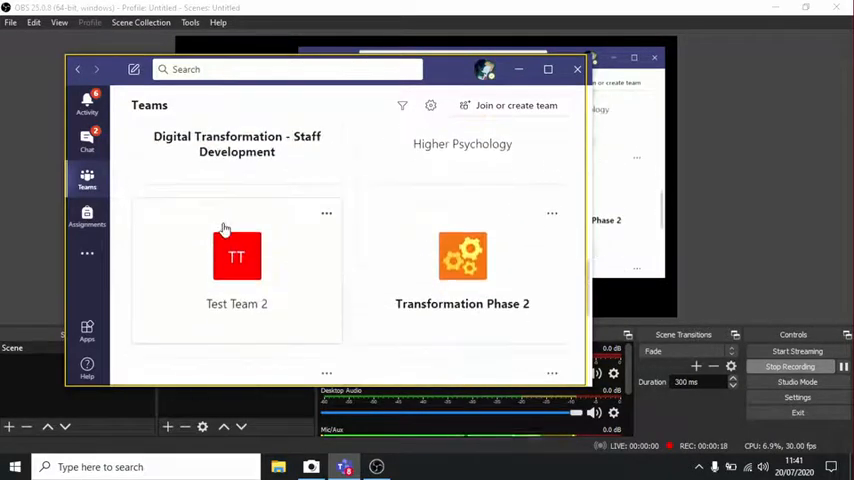
scroll(down, 3)
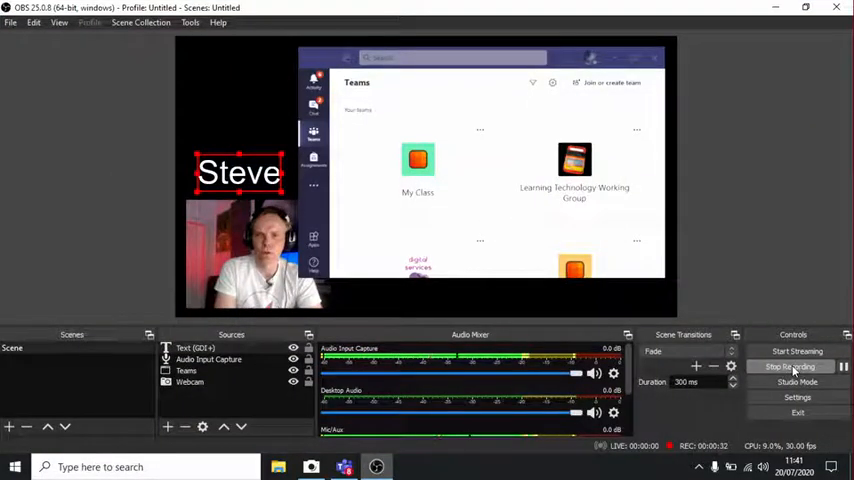
click(790, 366)
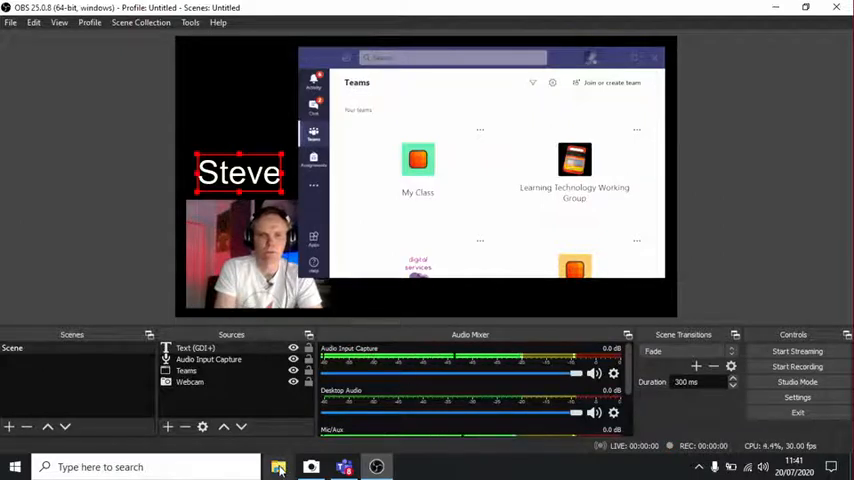
Find the new MKV recording in the Videos folder and open it with VLC media player
click(278, 467)
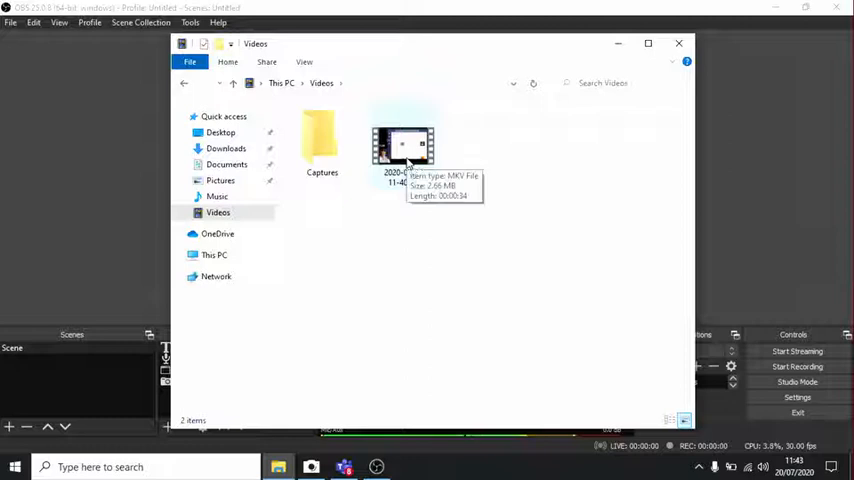
right_click(403, 150)
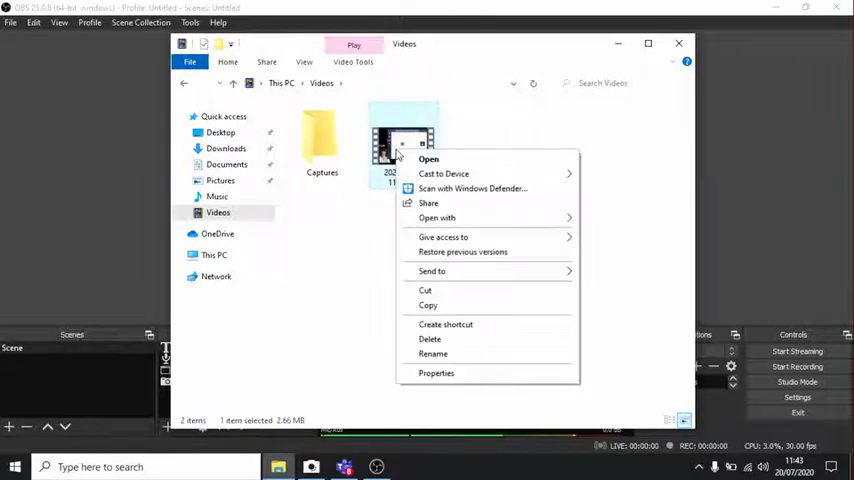
click(437, 218)
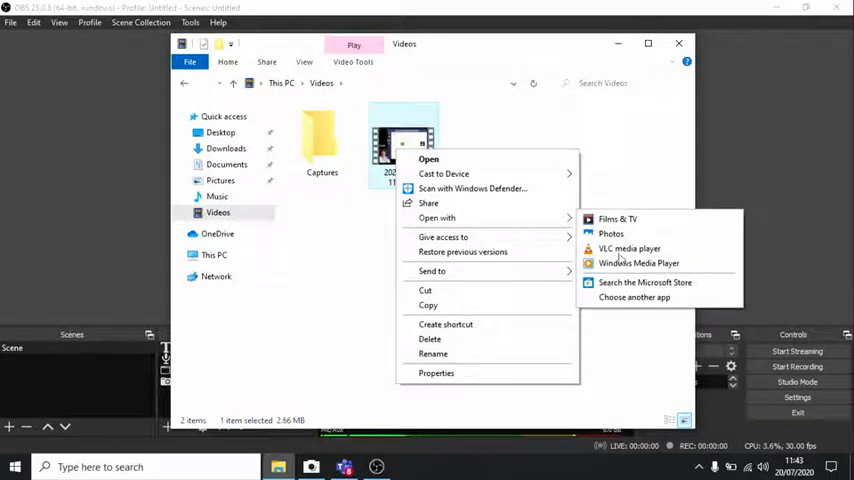
click(629, 248)
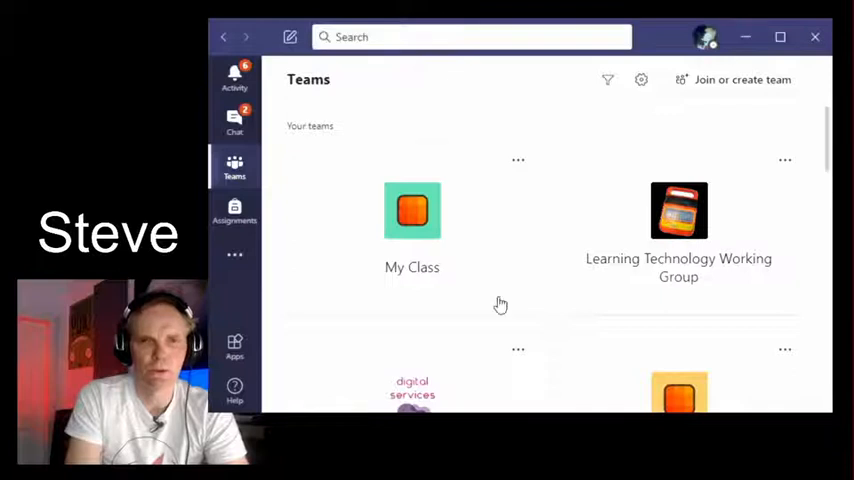
Review the playback in VLC showing the Teams window, the Steve label and the webcam
scroll(down, 3)
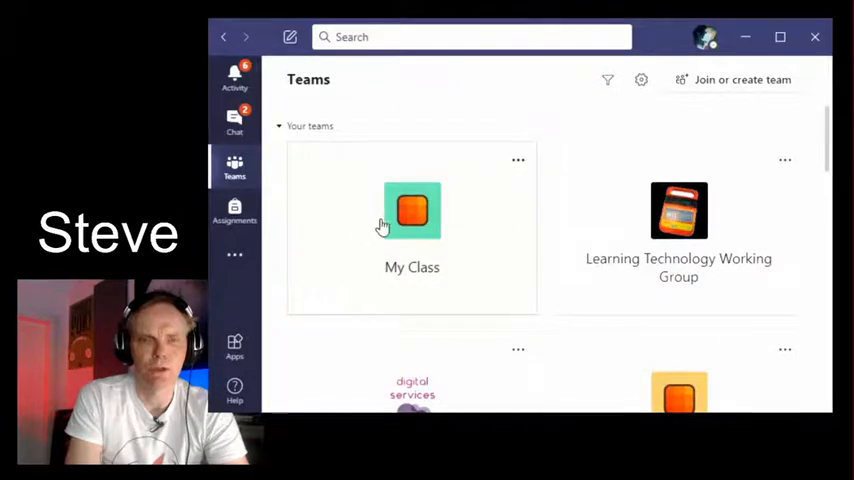
scroll(down, 3)
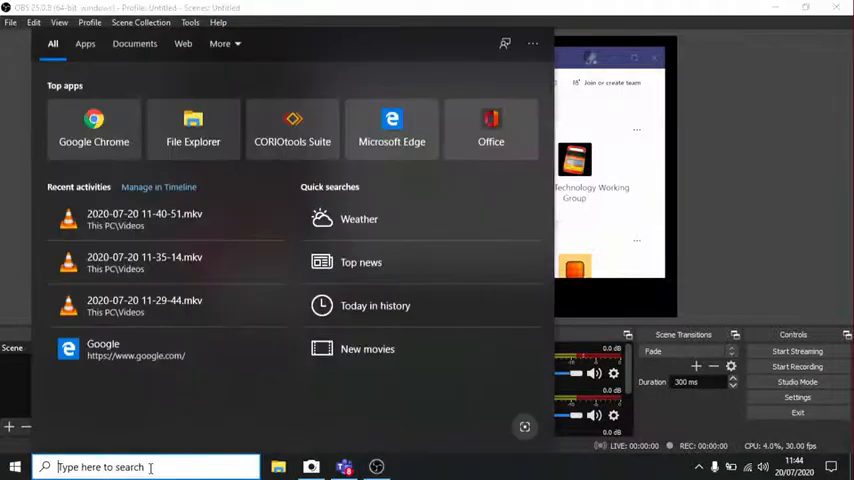
Launch Chrome, load YouTube and begin signing in to the account
text(chrome)
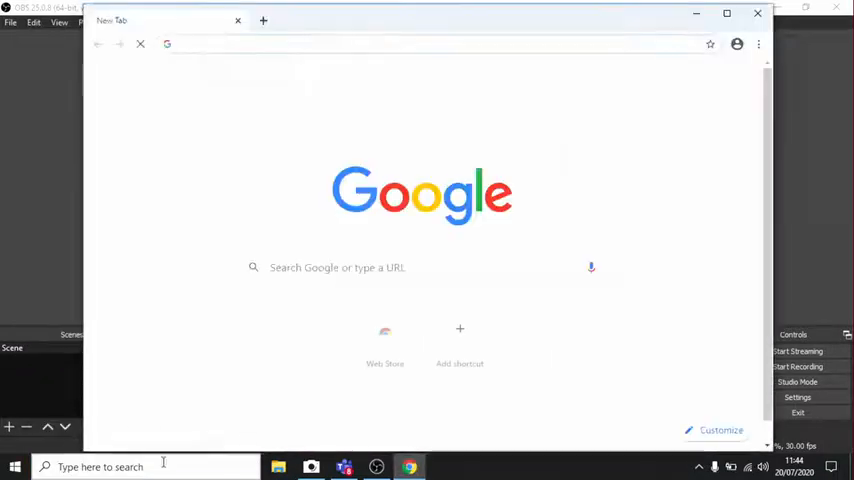
text(youtube.com)
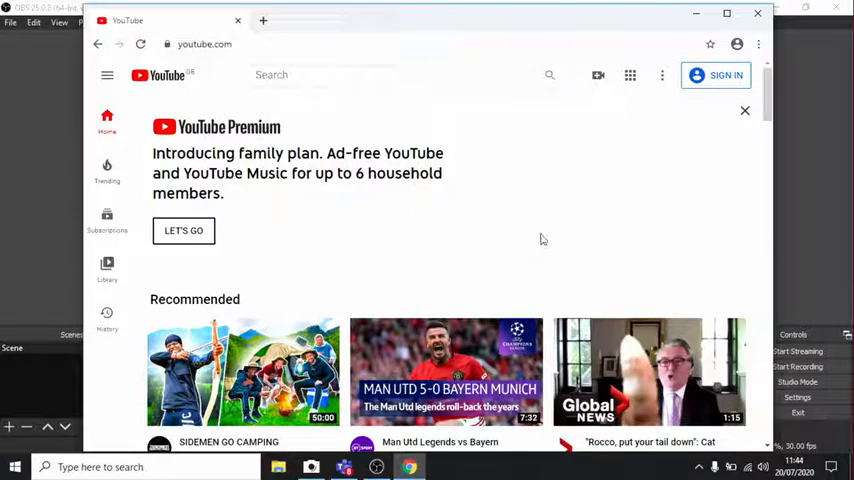
click(725, 75)
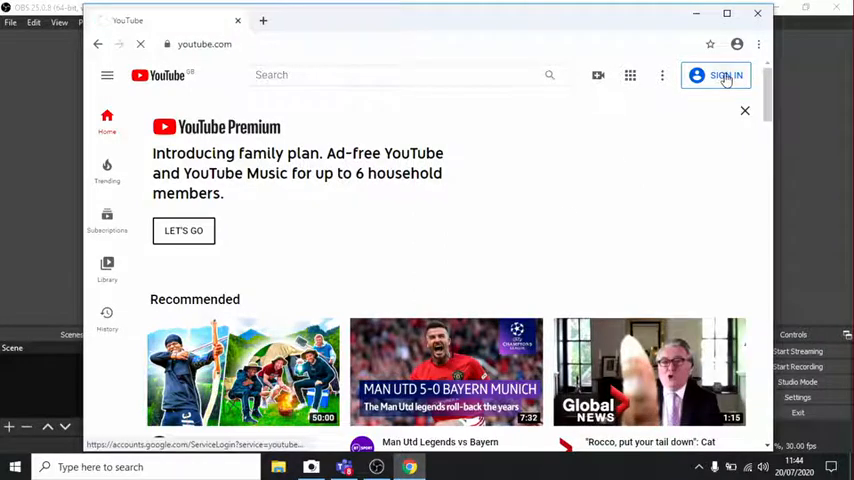
click(716, 75)
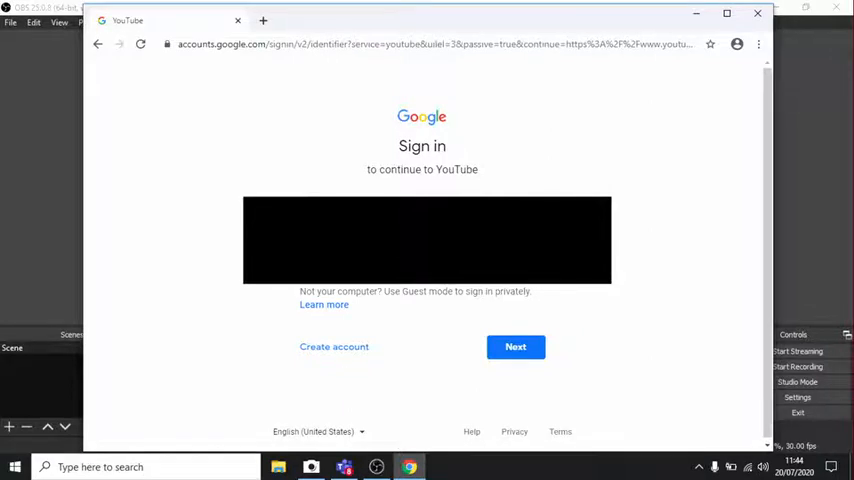
click(515, 346)
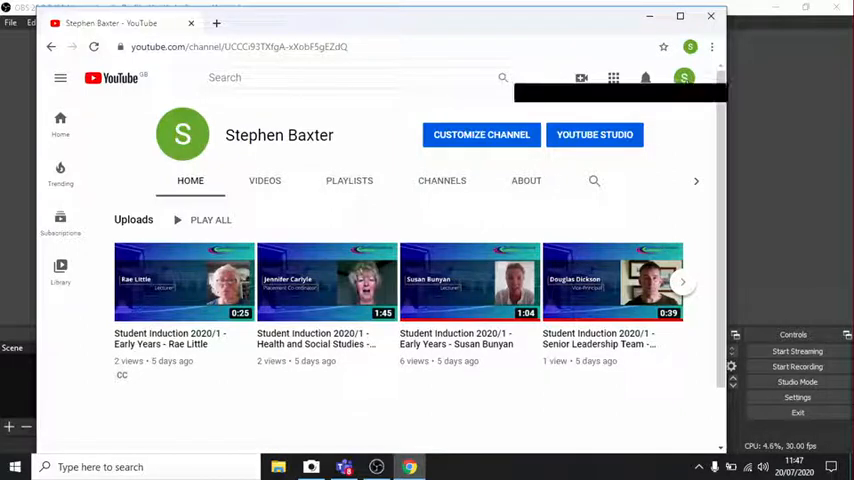
Check Channel > Feature eligibility in YouTube Studio to confirm live streaming is enabled
click(684, 78)
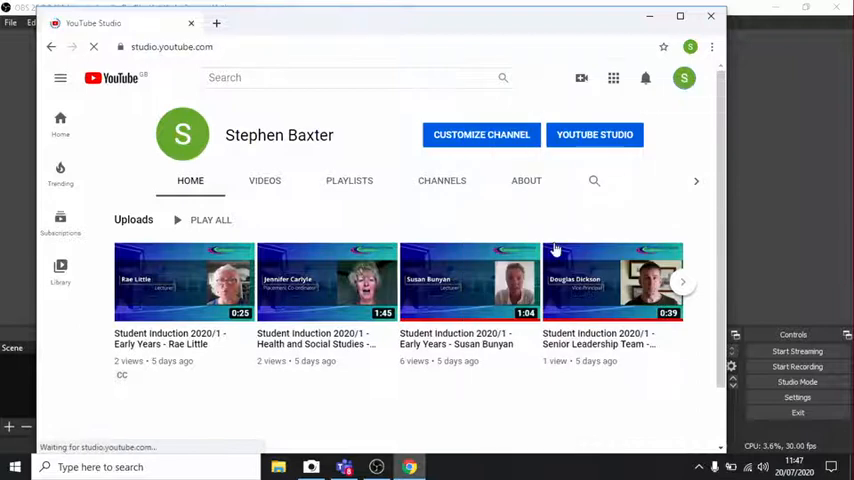
click(594, 134)
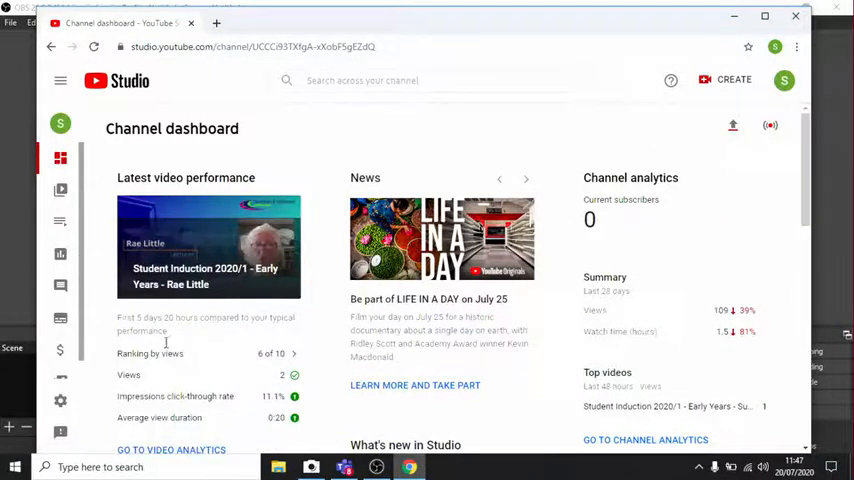
mouse_move(60, 402)
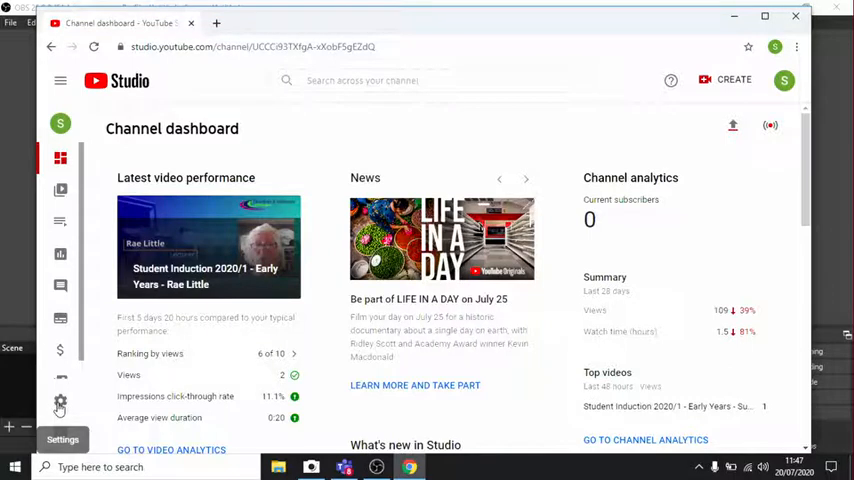
click(60, 401)
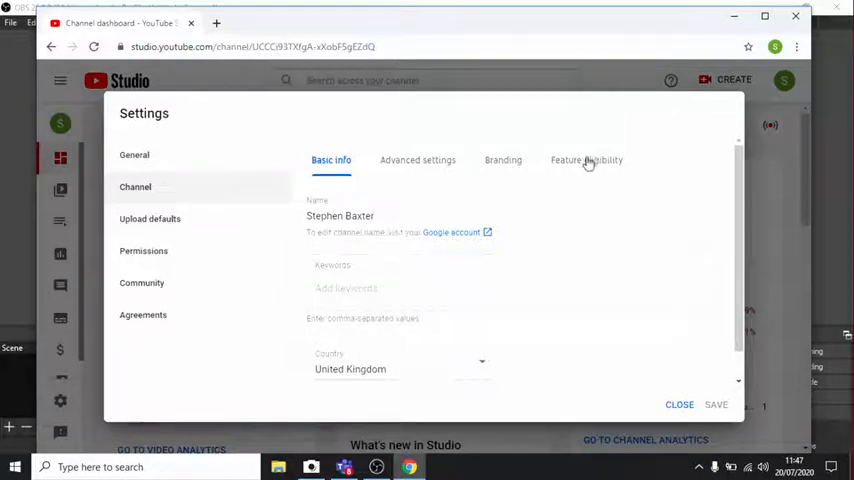
click(586, 160)
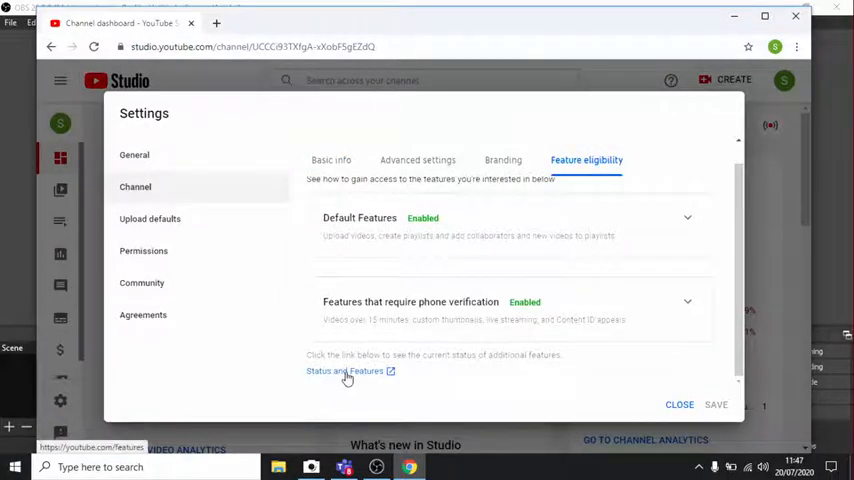
click(344, 371)
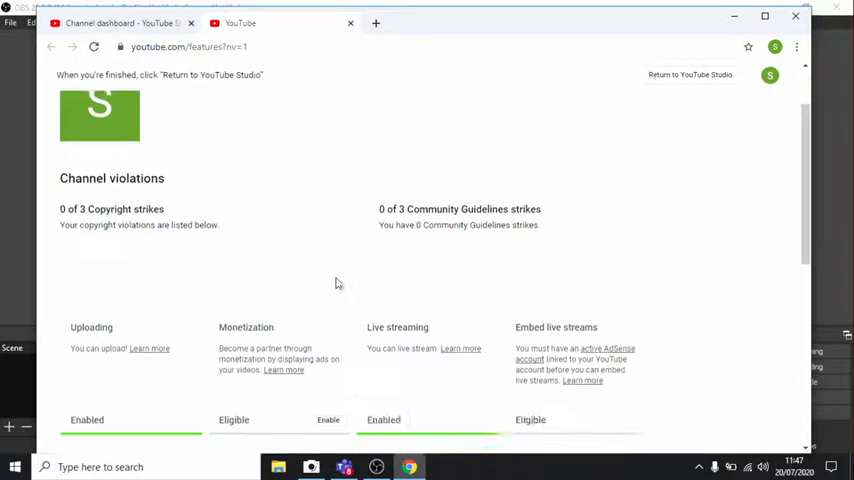
scroll(down, 3)
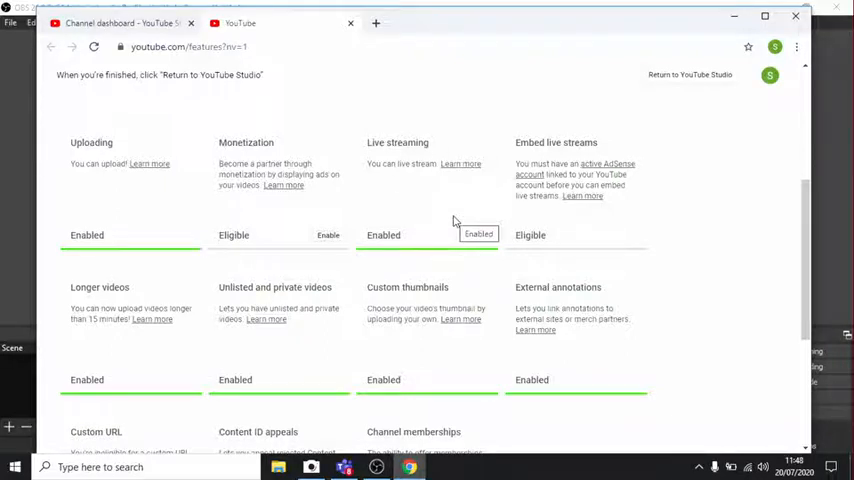
mouse_move(411, 214)
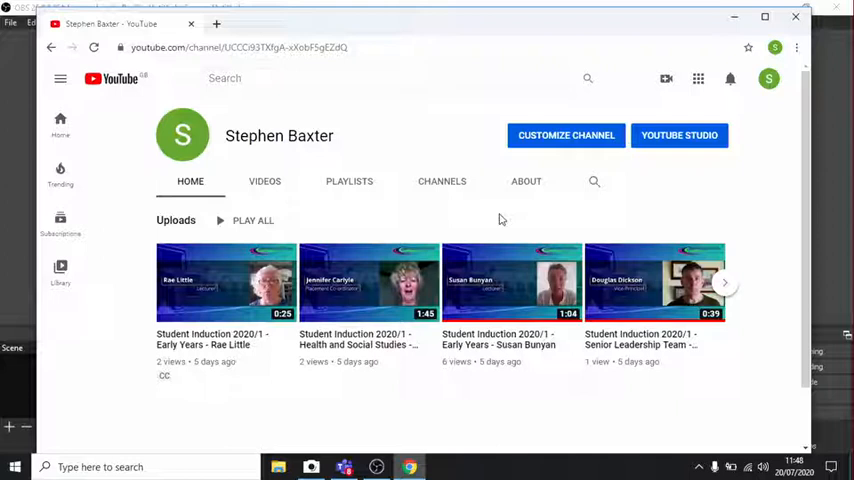
mouse_move(520, 222)
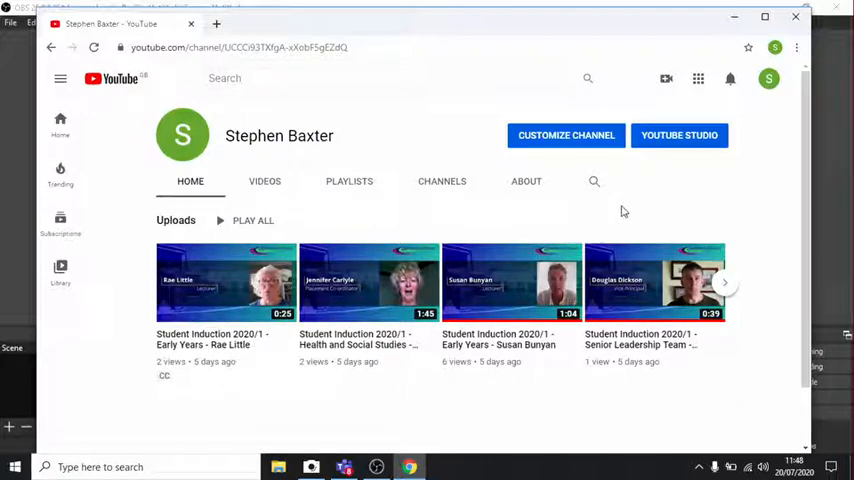
mouse_move(666, 79)
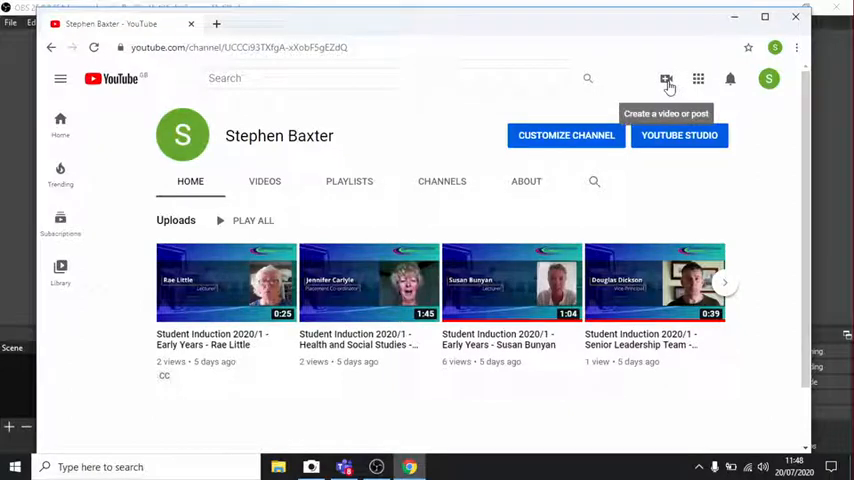
Create a live stream titled 'Teams test', described 'steve test', marked not made for kids
click(666, 79)
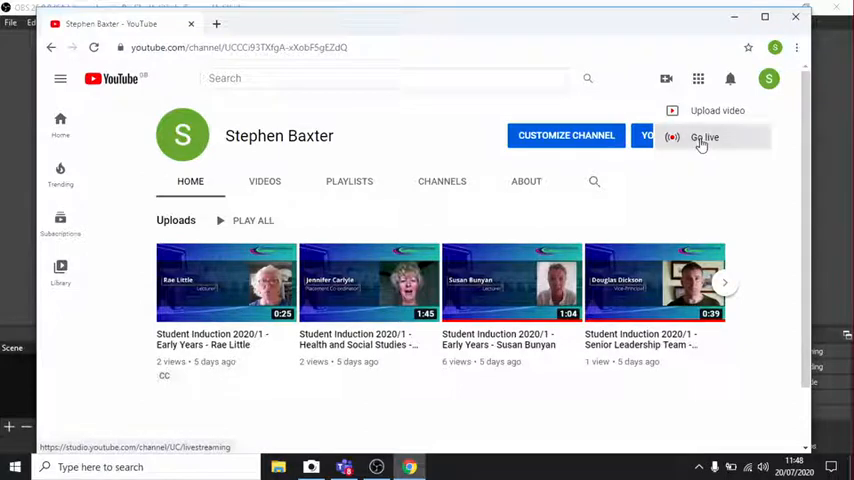
click(704, 137)
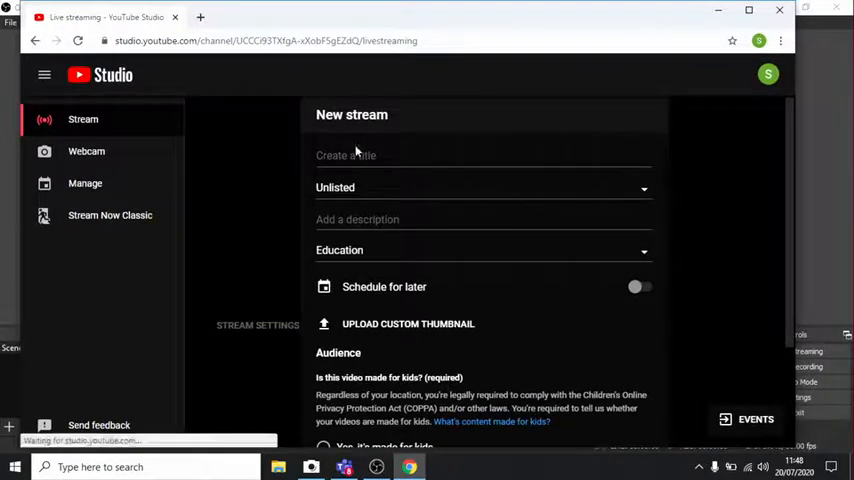
click(484, 155)
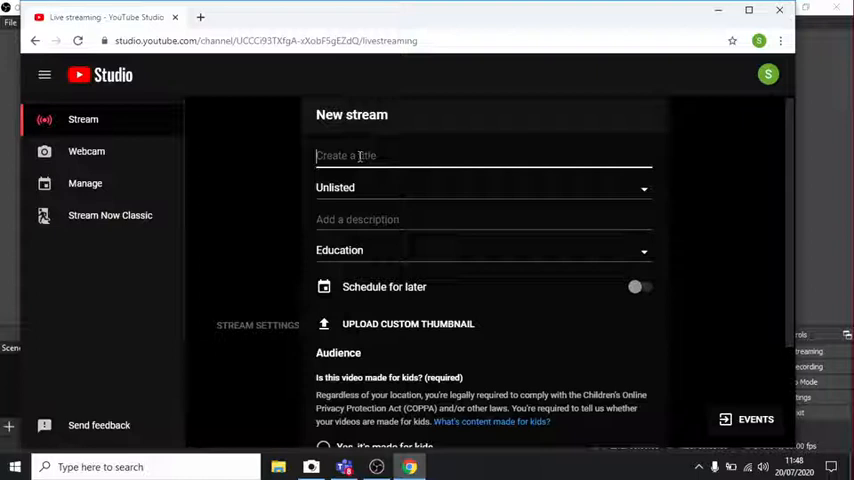
text(Teams test)
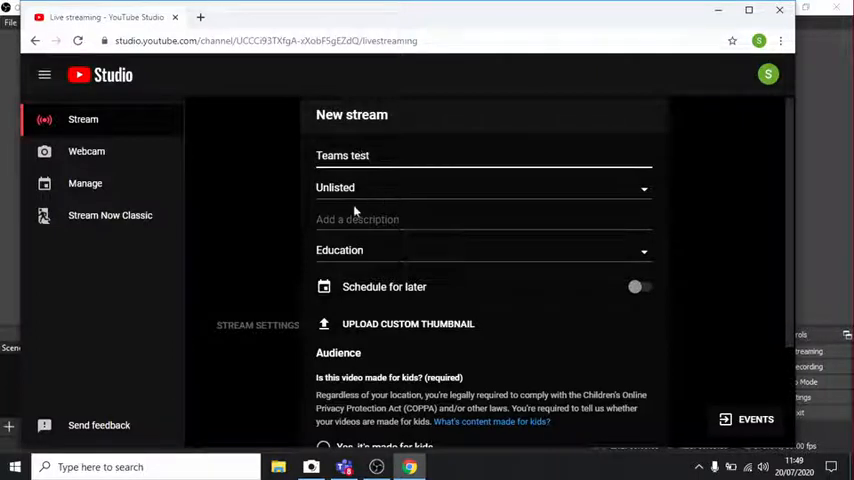
click(370, 219)
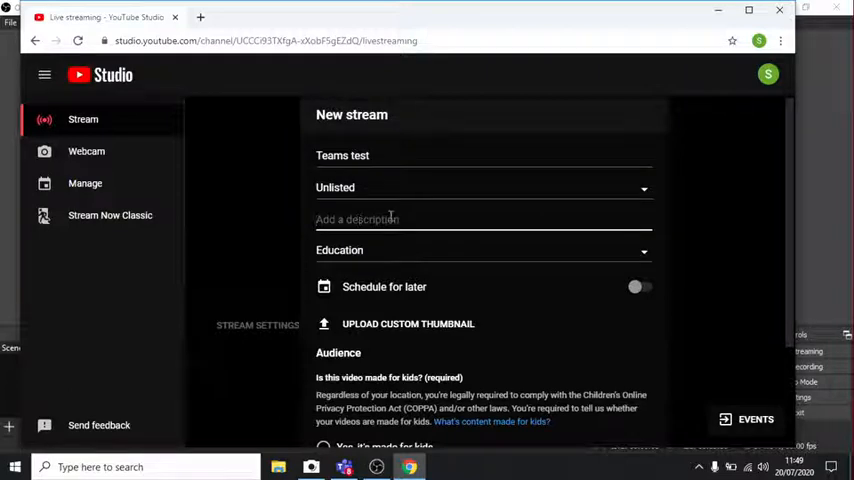
text(steve test)
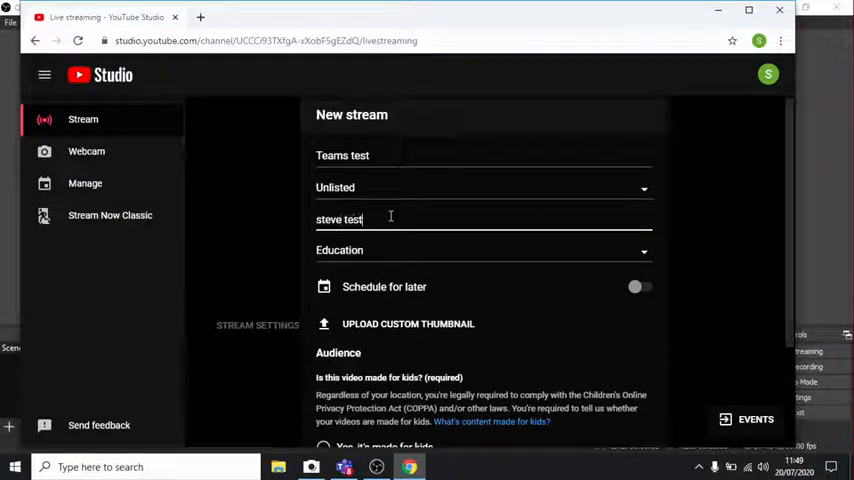
scroll(down, 3)
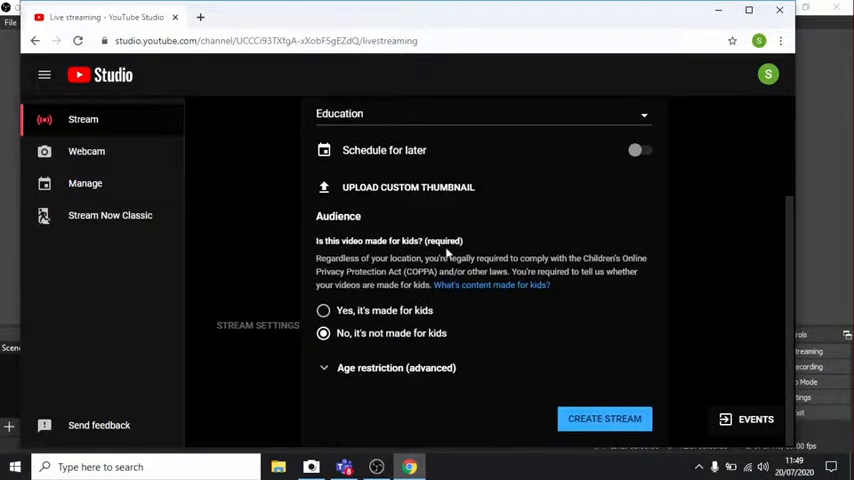
mouse_move(604, 418)
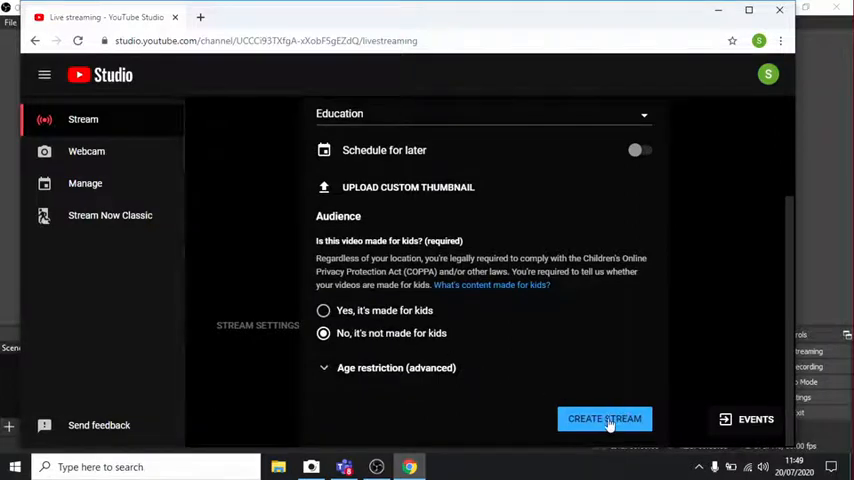
click(604, 419)
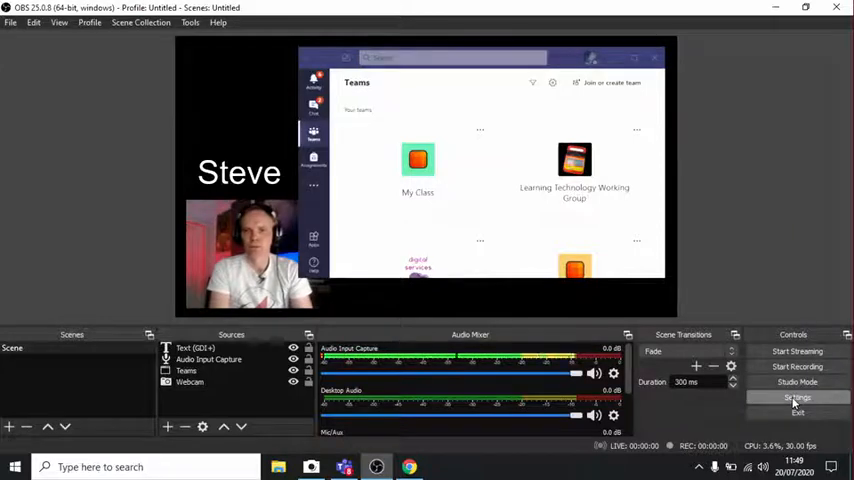
Set the OBS stream service to YouTube / YouTube Gaming with the primary ingest server
click(797, 397)
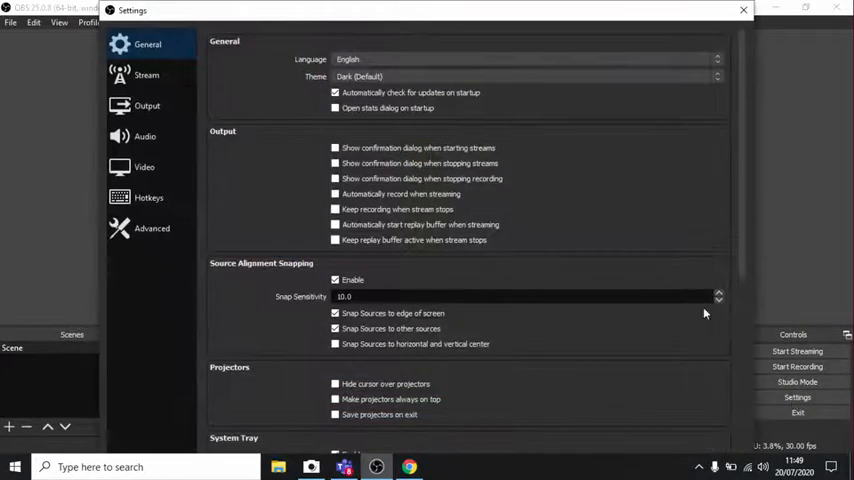
click(147, 74)
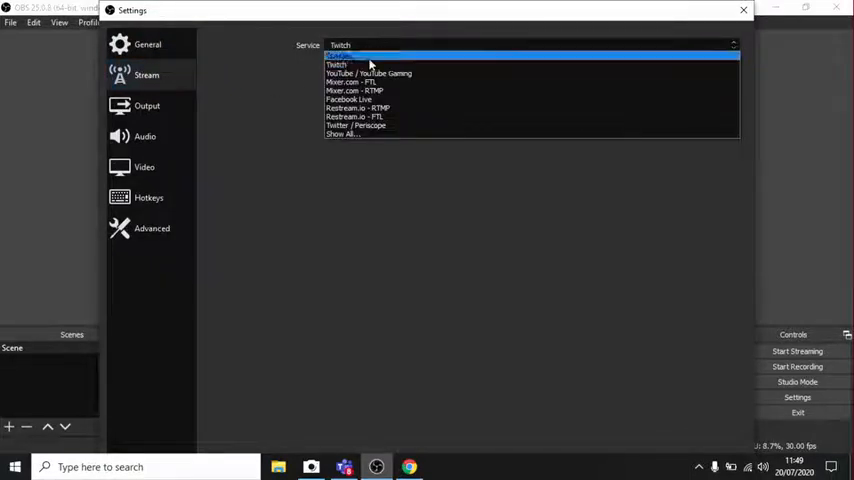
click(368, 73)
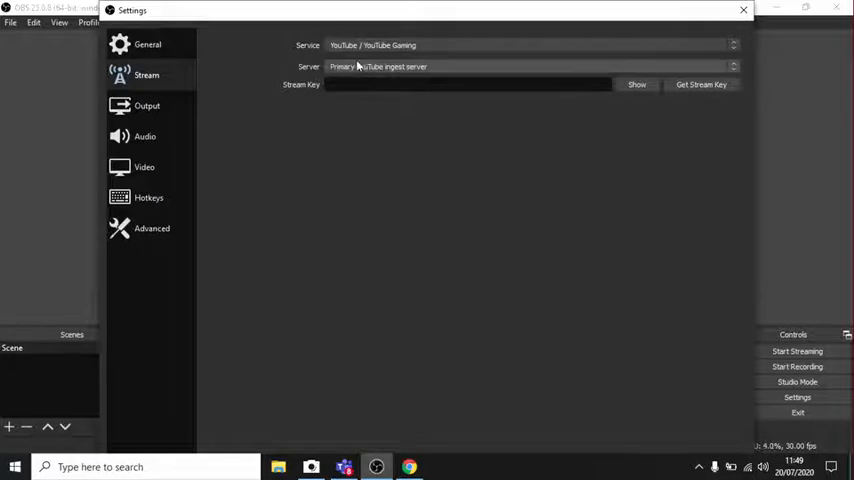
mouse_move(555, 77)
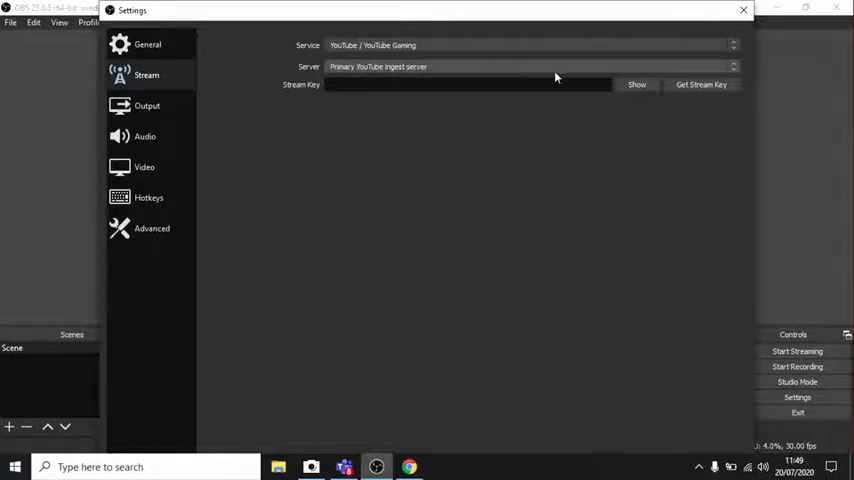
click(468, 84)
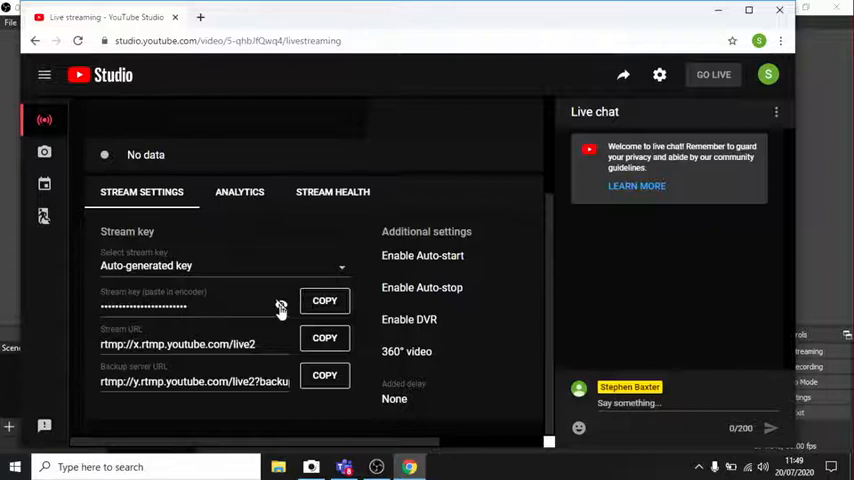
Paste the copied YouTube stream key into OBS and apply the settings
click(324, 300)
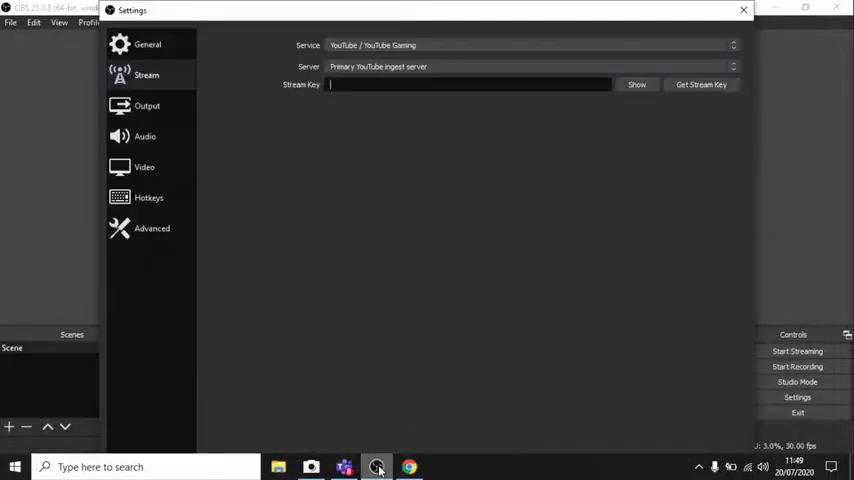
right_click(470, 84)
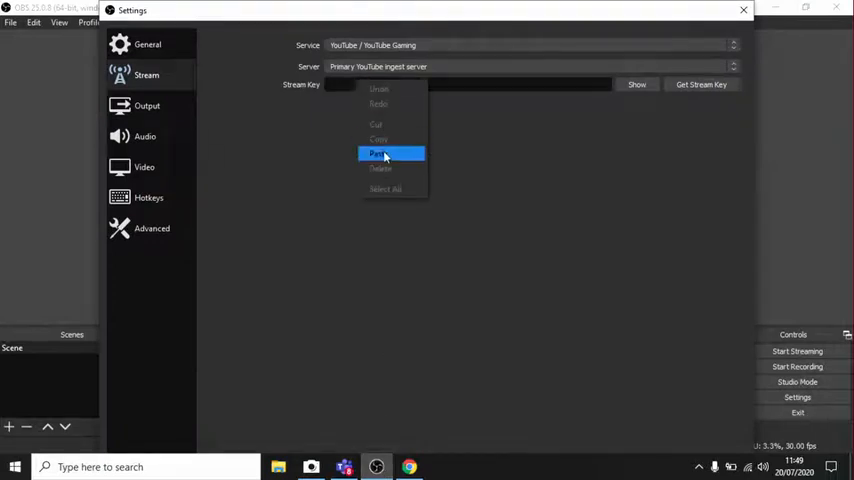
click(378, 153)
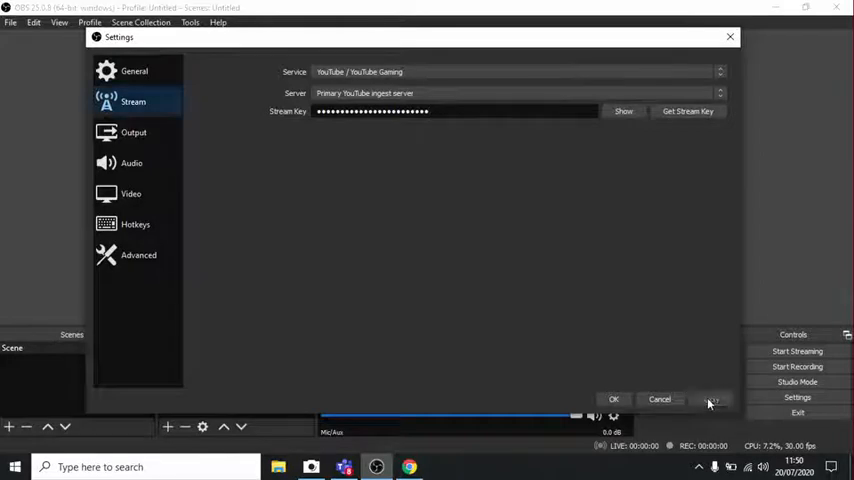
click(614, 399)
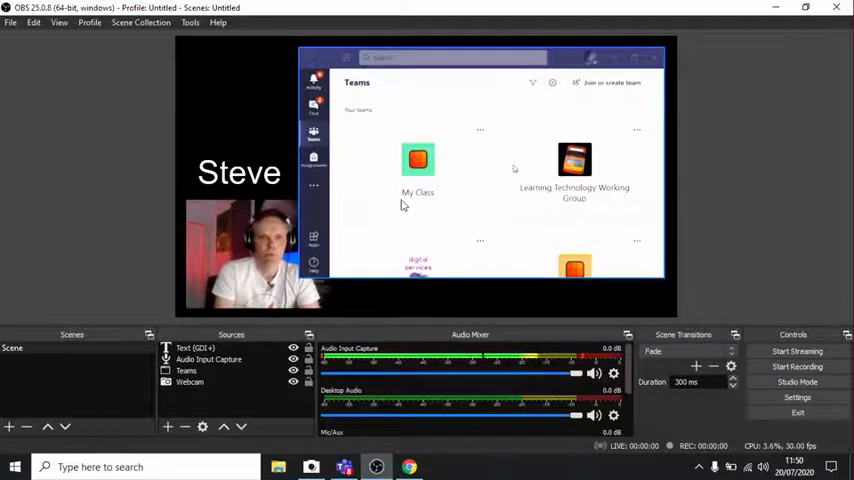
Close Settings and start streaming the Steve, webcam and Teams scene to YouTube
click(797, 366)
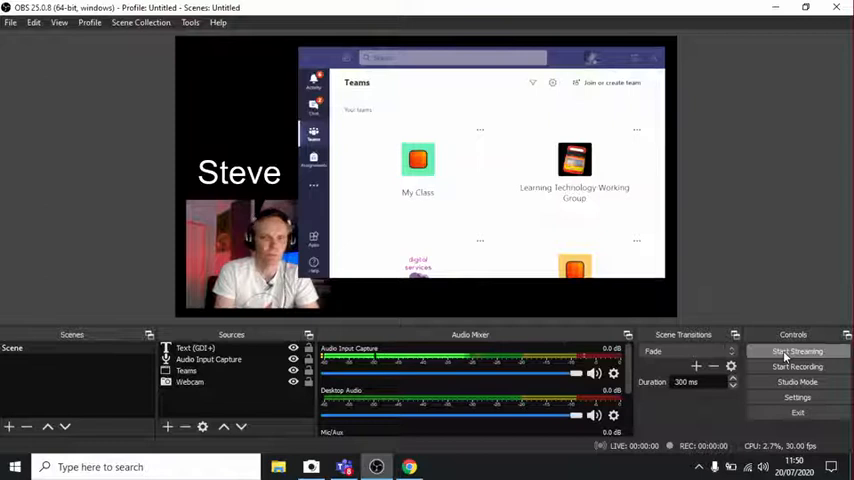
click(797, 351)
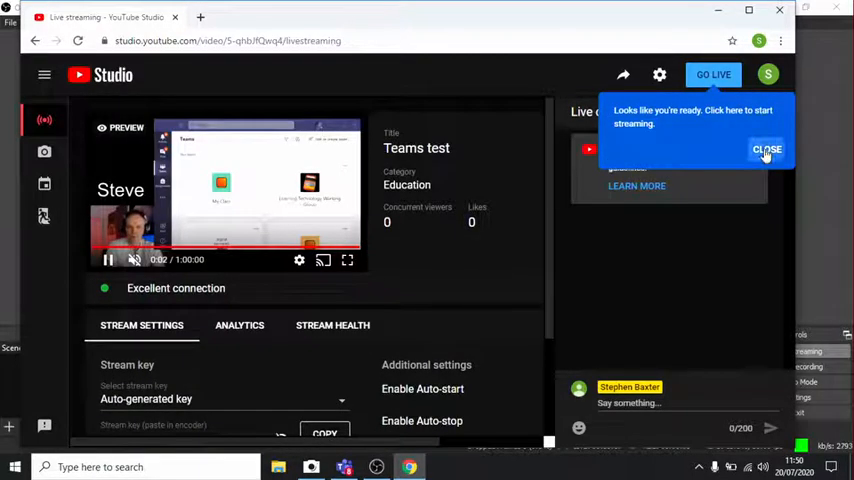
Take the Teams test broadcast live, then end it after about 16 seconds
click(766, 149)
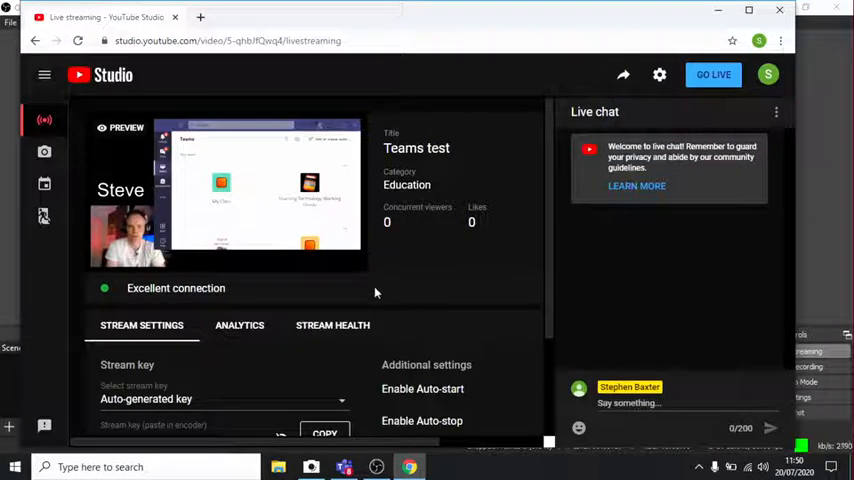
click(225, 210)
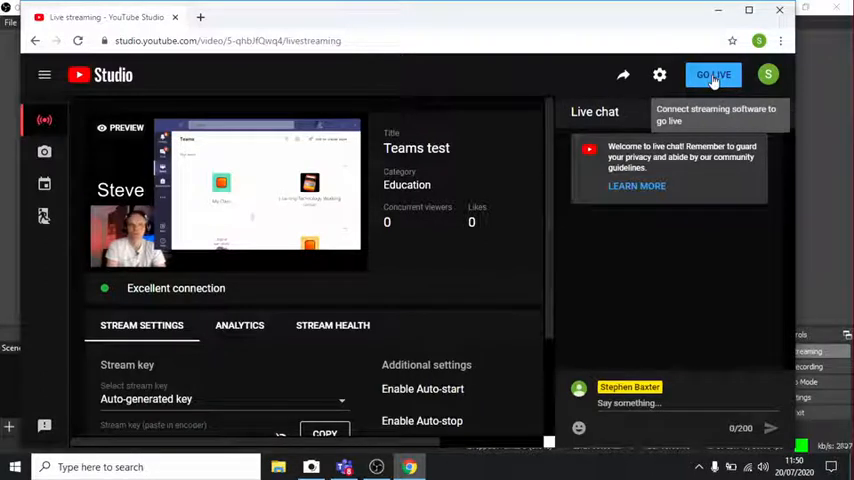
click(713, 74)
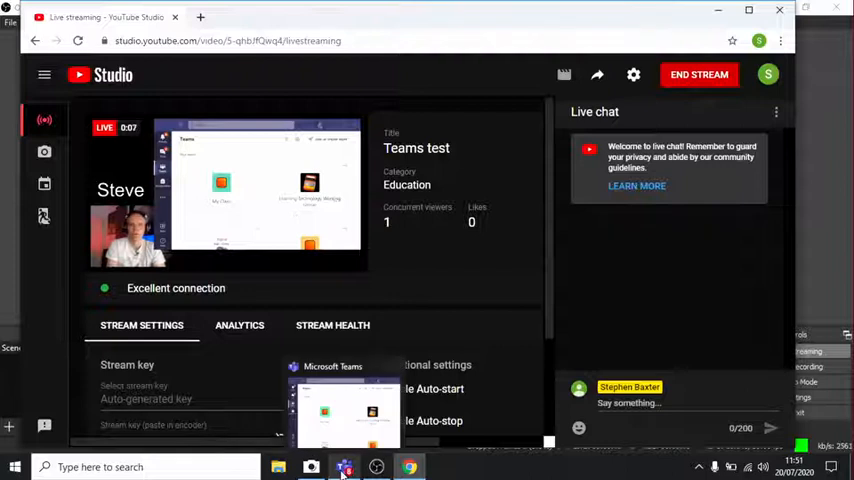
click(344, 467)
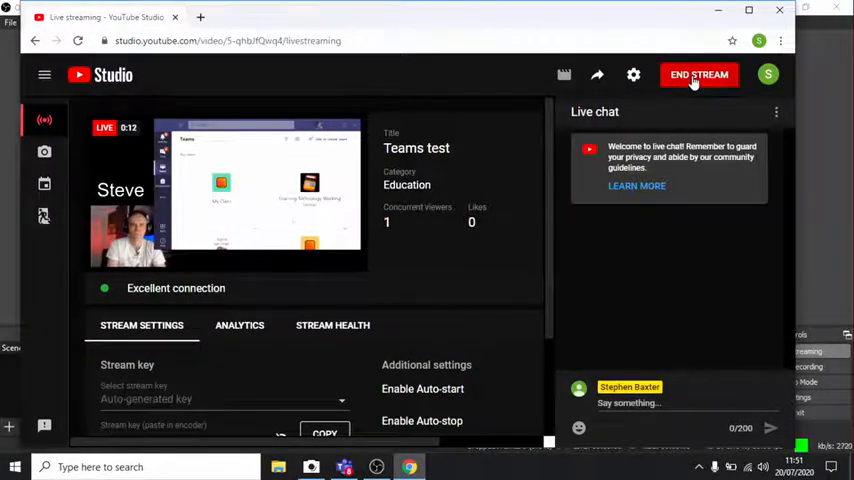
click(699, 74)
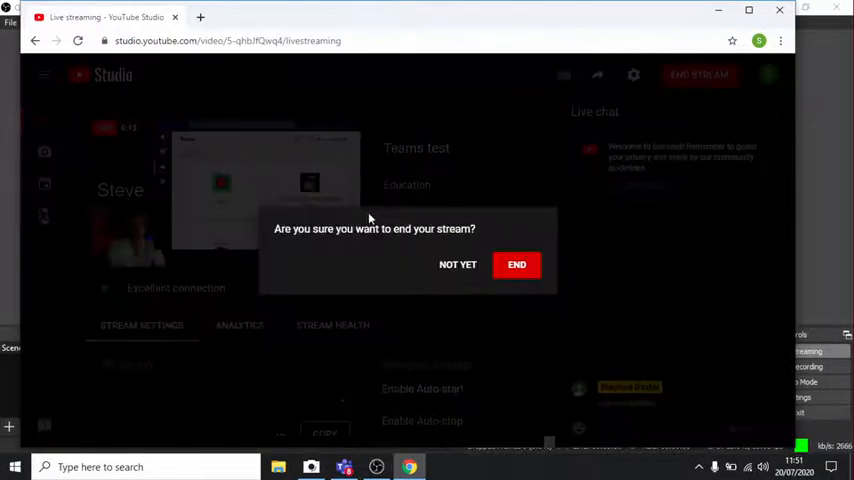
click(516, 264)
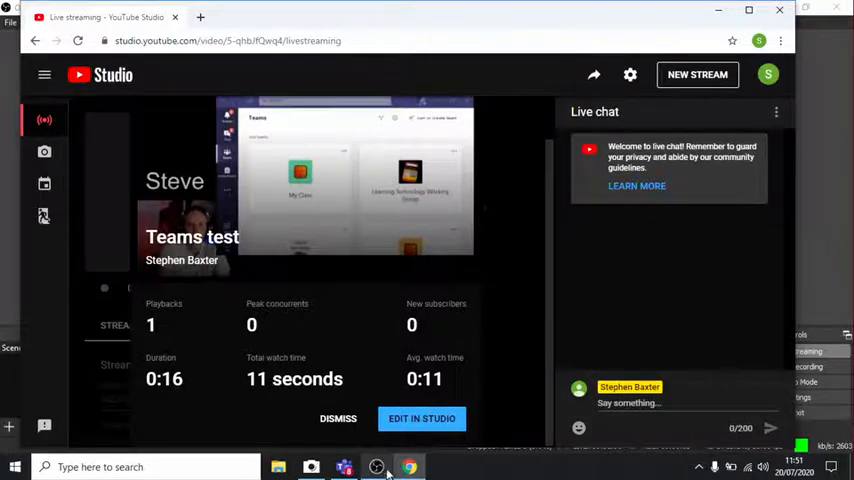
Return to OBS and stop the outgoing YouTube stream
click(376, 467)
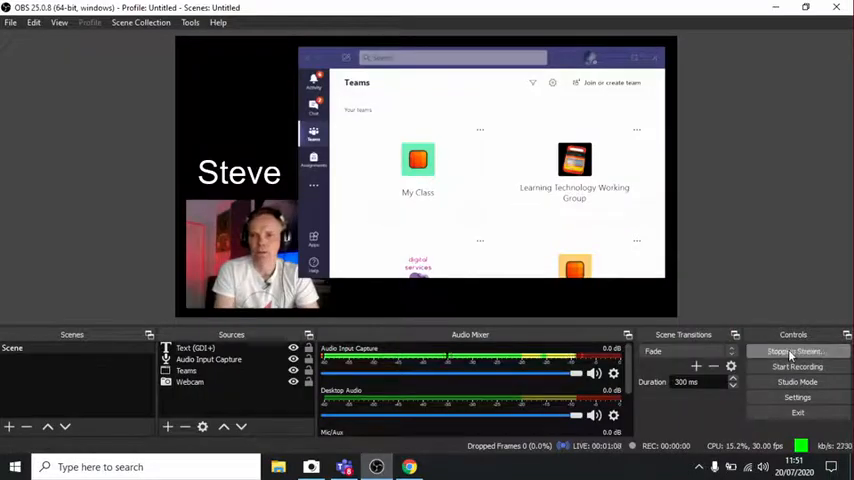
click(796, 351)
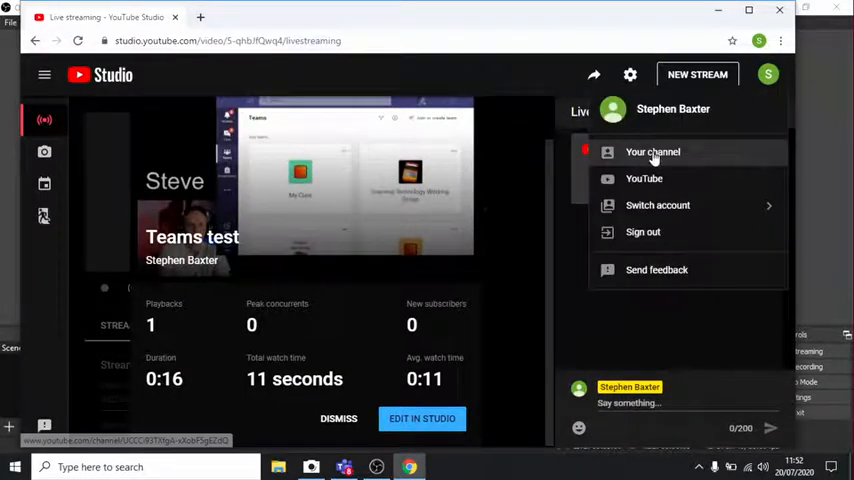
Browse your YouTube channel's videos, then go to YouTube Studio from the account menu
click(653, 152)
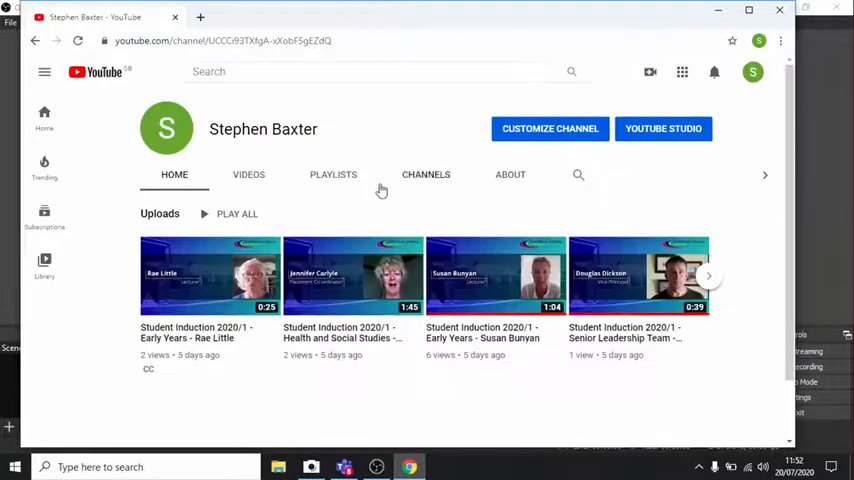
click(248, 174)
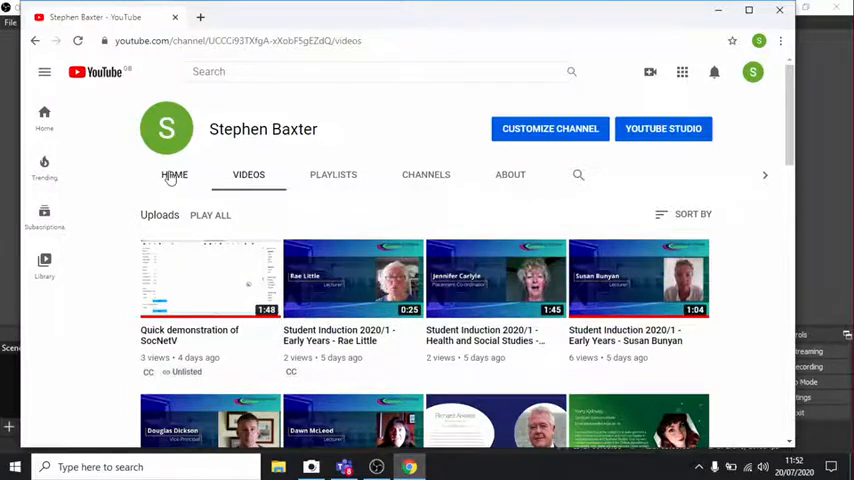
click(174, 174)
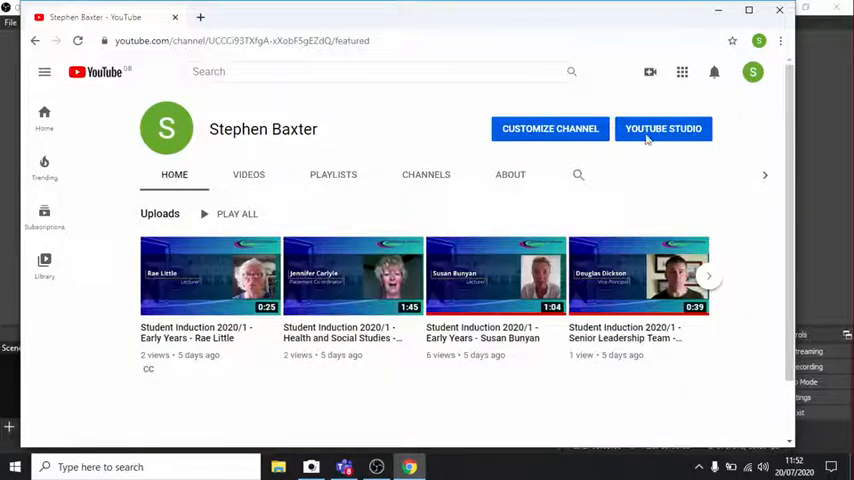
click(752, 71)
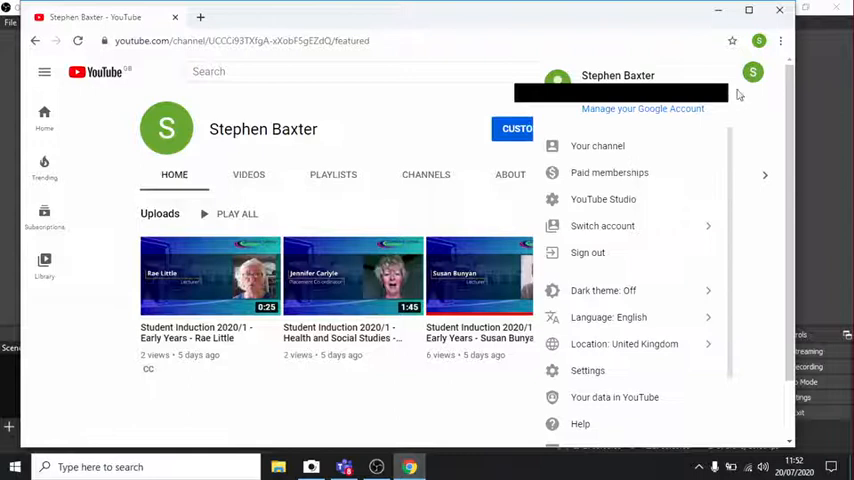
click(603, 199)
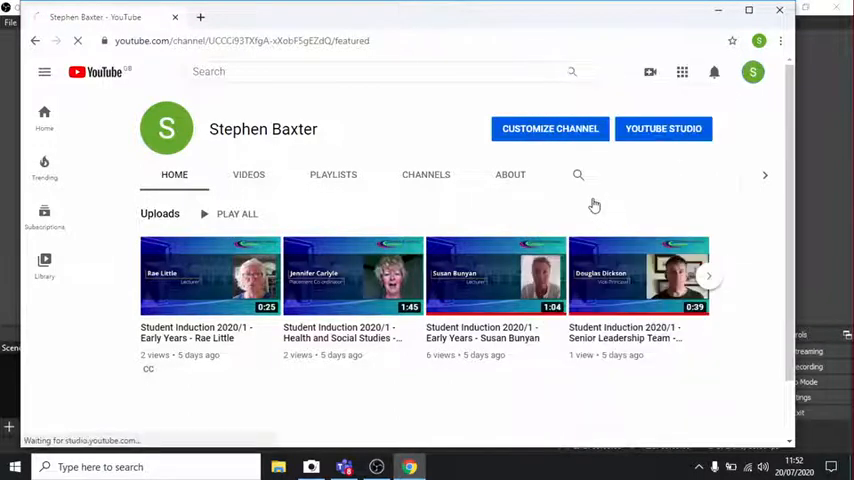
Open the Teams test stream's details in Studio Videos and view its video link
click(663, 128)
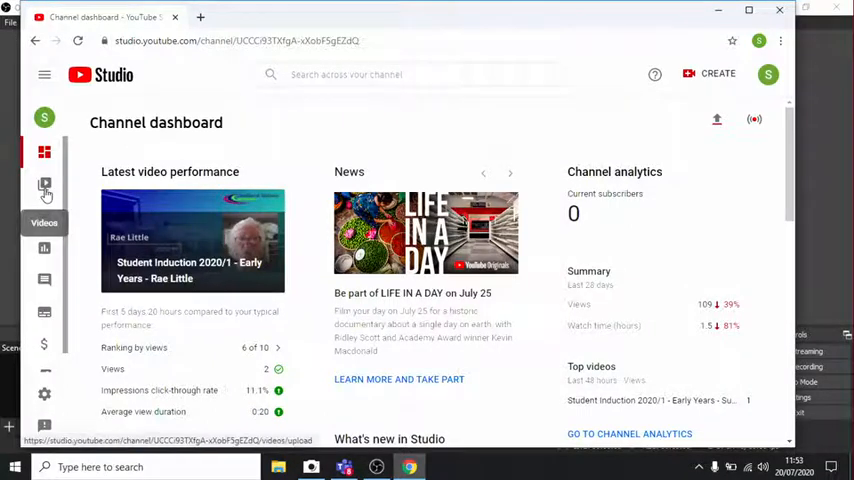
click(44, 183)
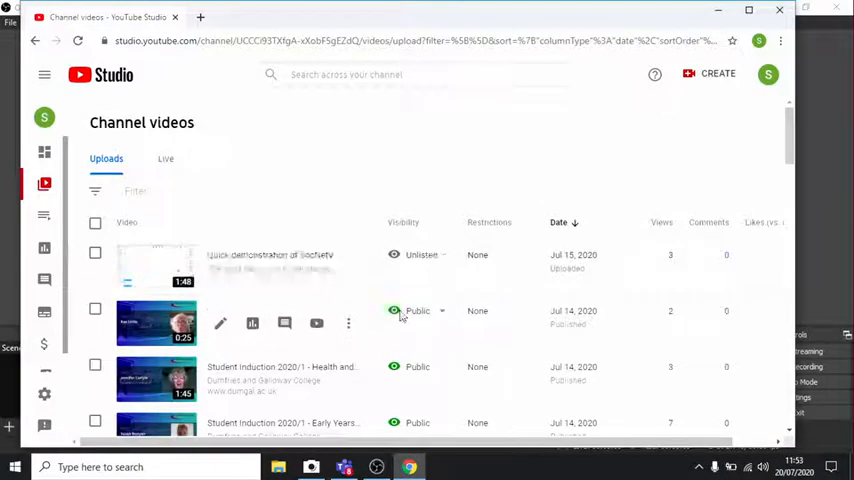
click(165, 159)
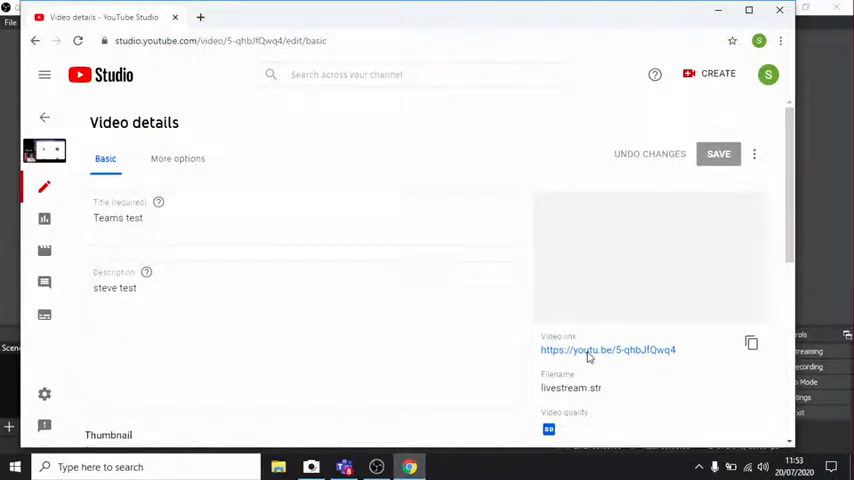
click(608, 349)
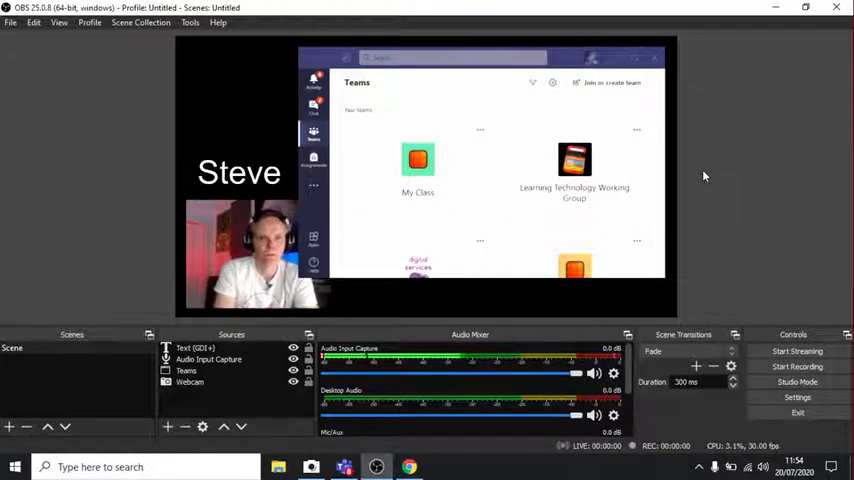
mouse_move(68, 165)
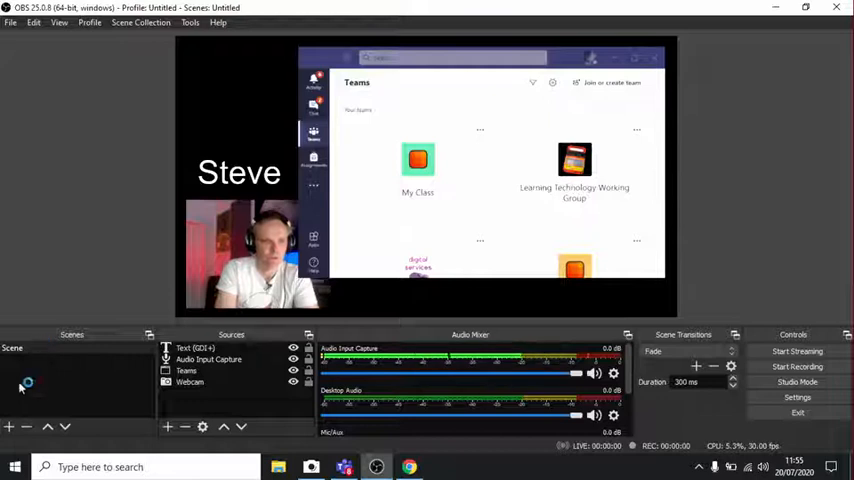
Create a 'webcam' scene with a full-frame Video Capture Device, then compare it with the Teams scene
click(9, 427)
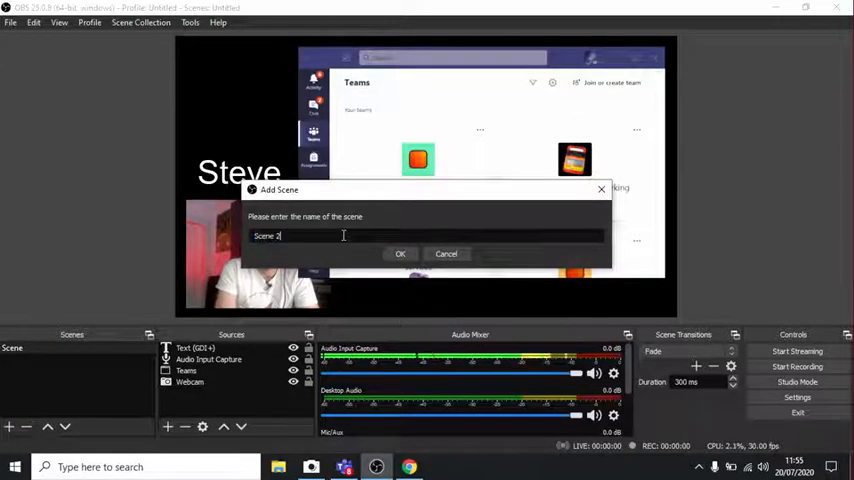
text(web)
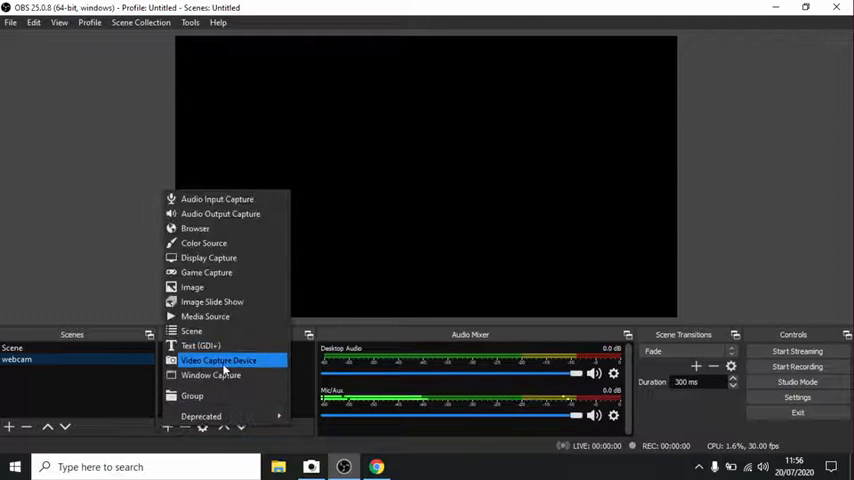
click(218, 360)
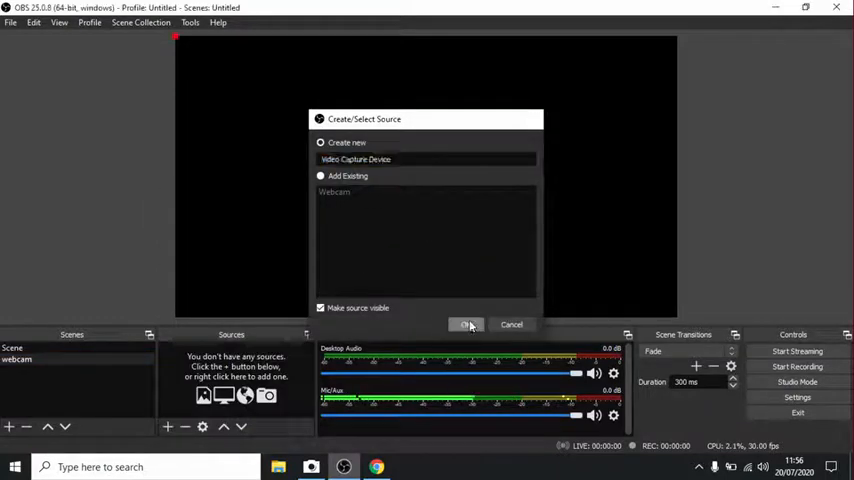
click(467, 324)
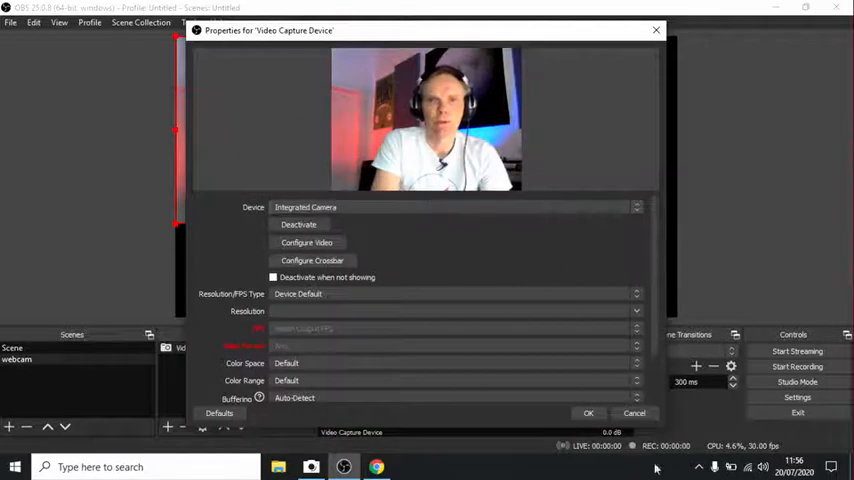
click(588, 413)
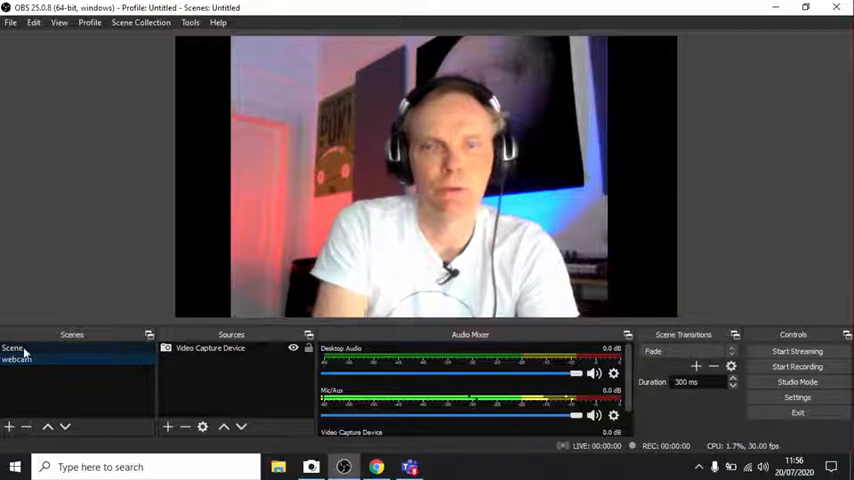
click(40, 360)
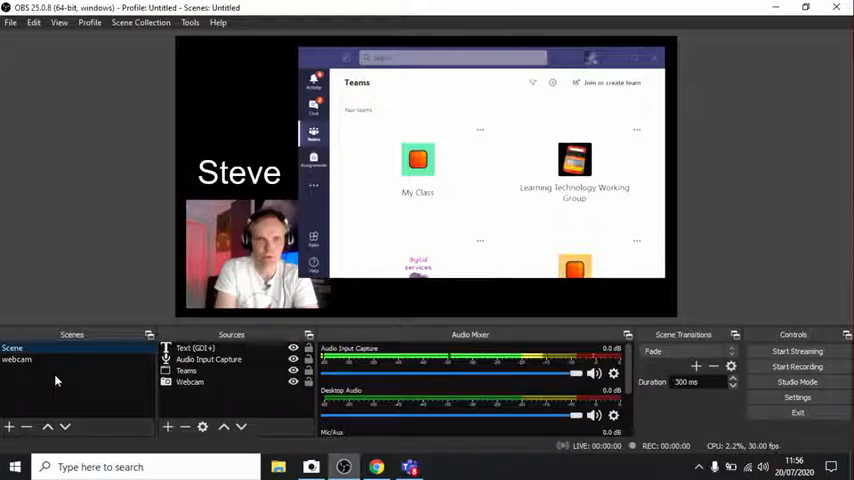
click(16, 359)
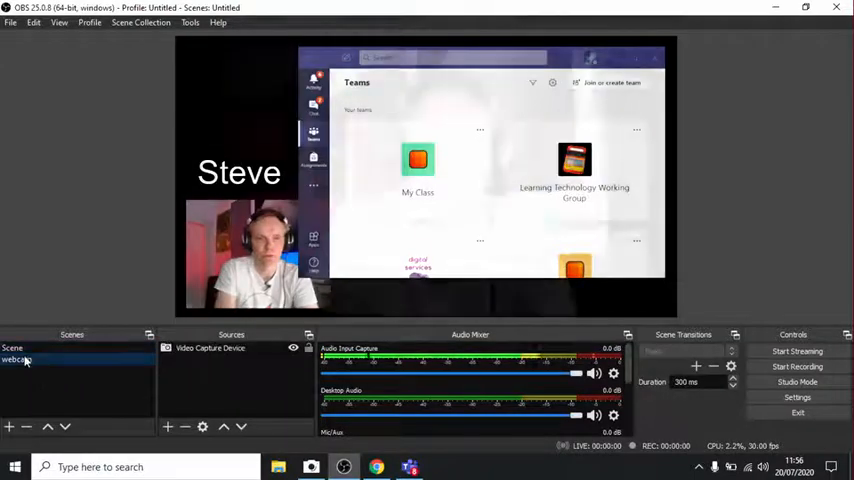